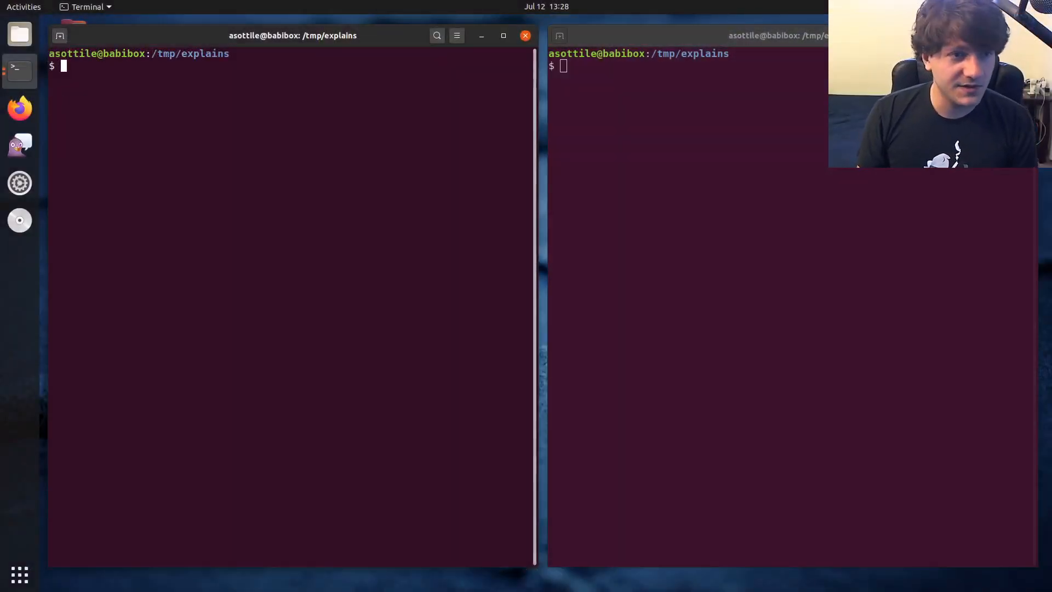
{"action": "mouse_move", "coordinate": [202, 203]}
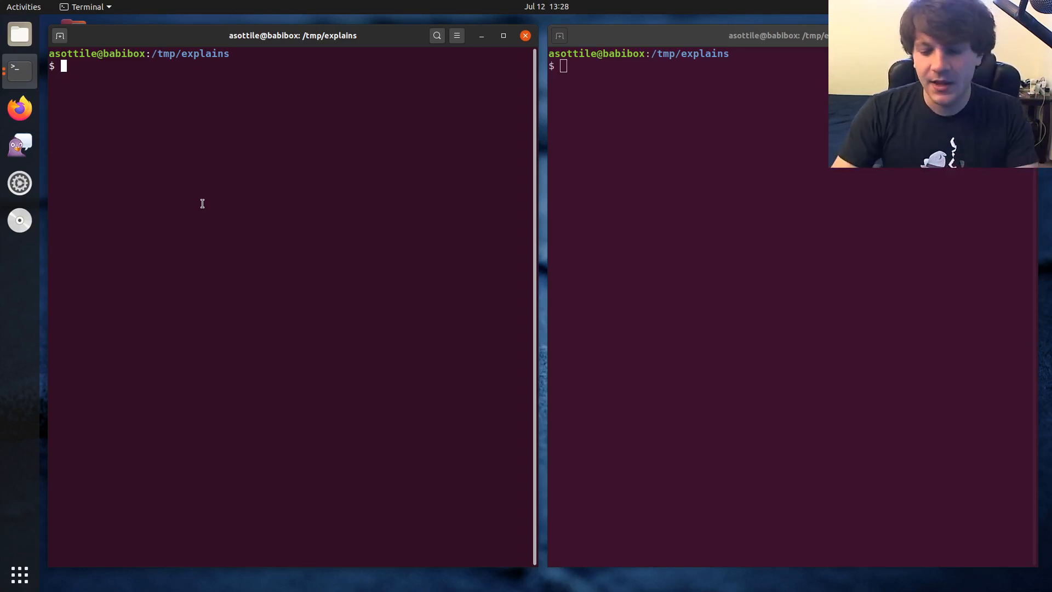
- Show the help page for __import__ in the left terminal with python3 -m pydoc __import__
{"action": "type", "text": "python3 -m __import"}
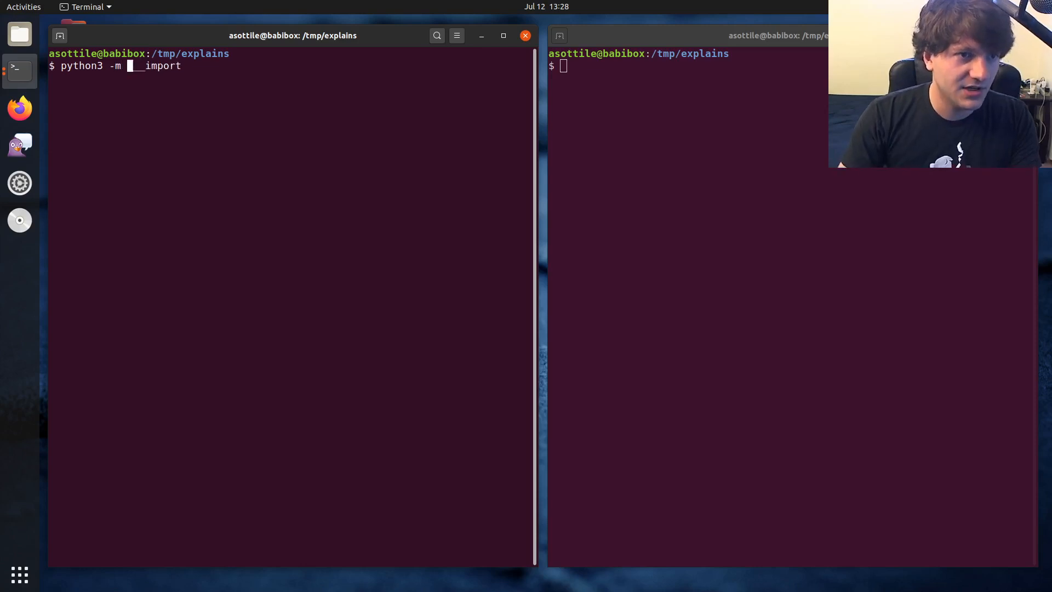
{"action": "type", "text": "pydoc"}
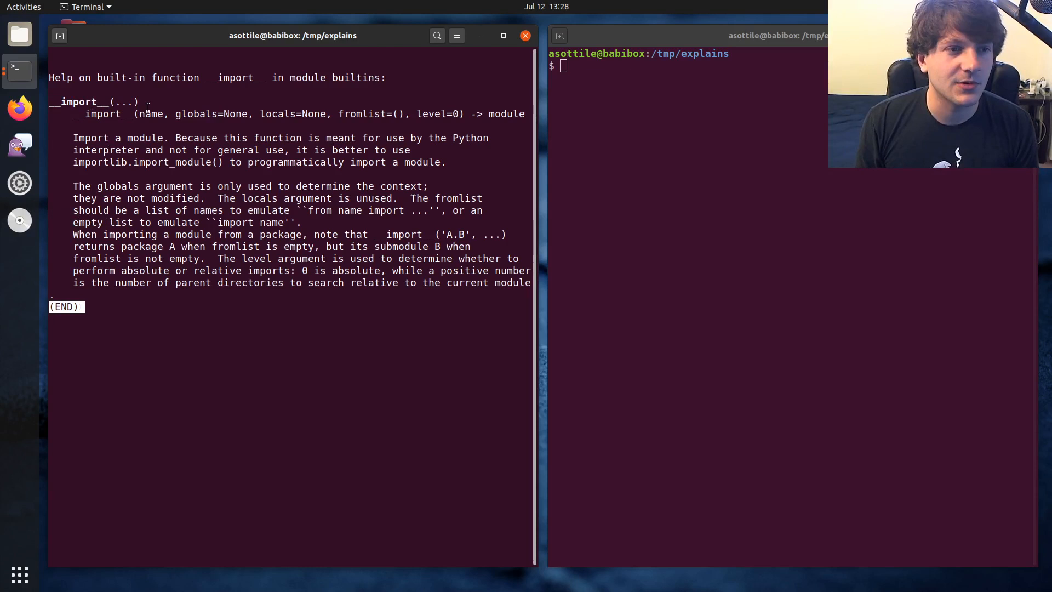
{"action": "double_click", "coordinate": [151, 114]}
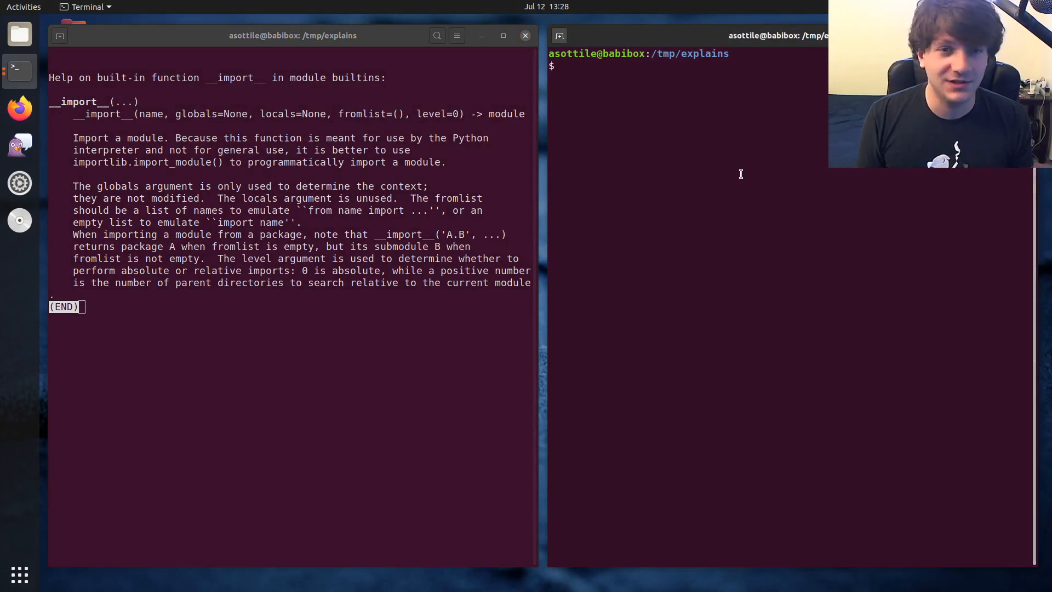
- Start python3 in the right terminal and define s = 'curses:COLOR_GREEN'
{"action": "type", "text": "python3"}
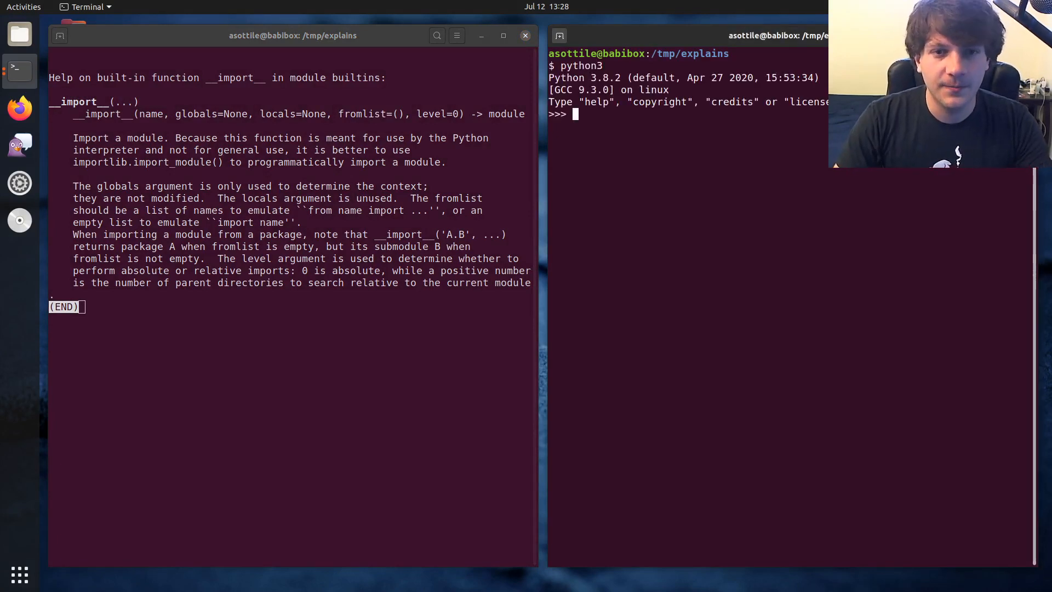
{"action": "type", "text": "s = '"}
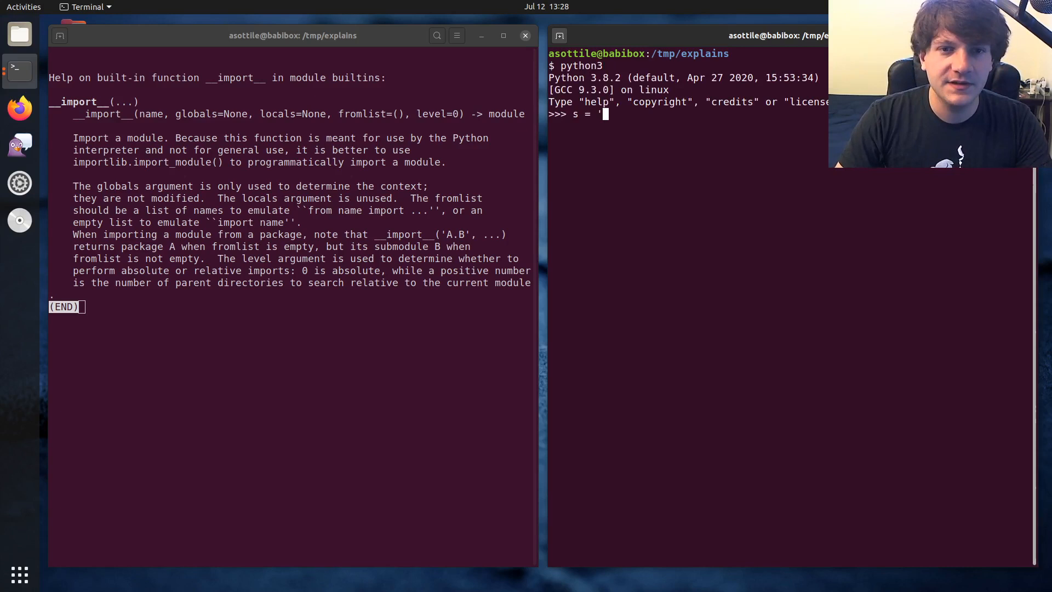
{"action": "type", "text": "curses.COLOR_"}
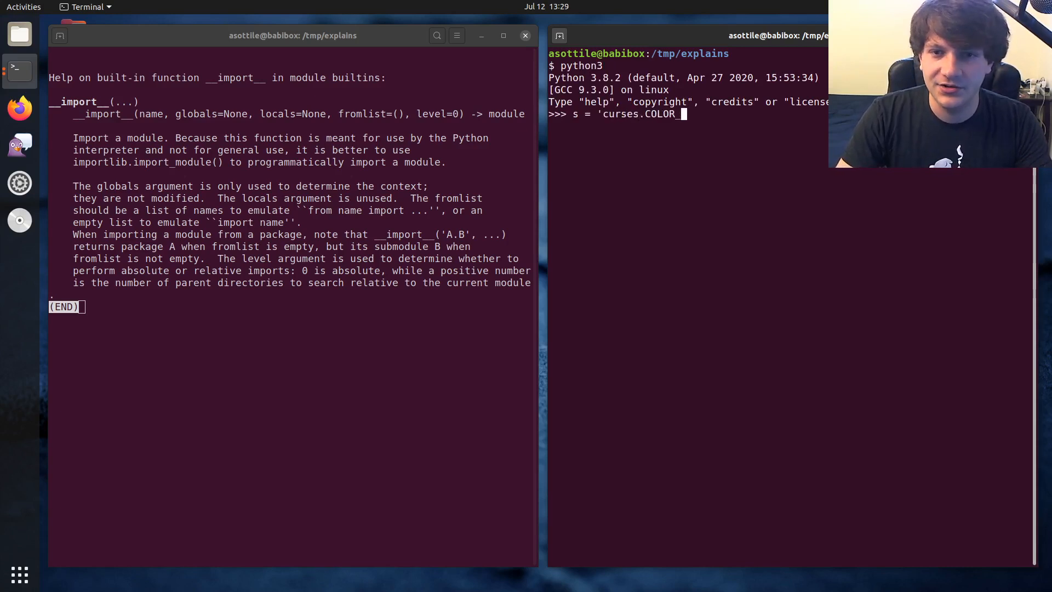
{"action": "type", "text": "GREEN'"}
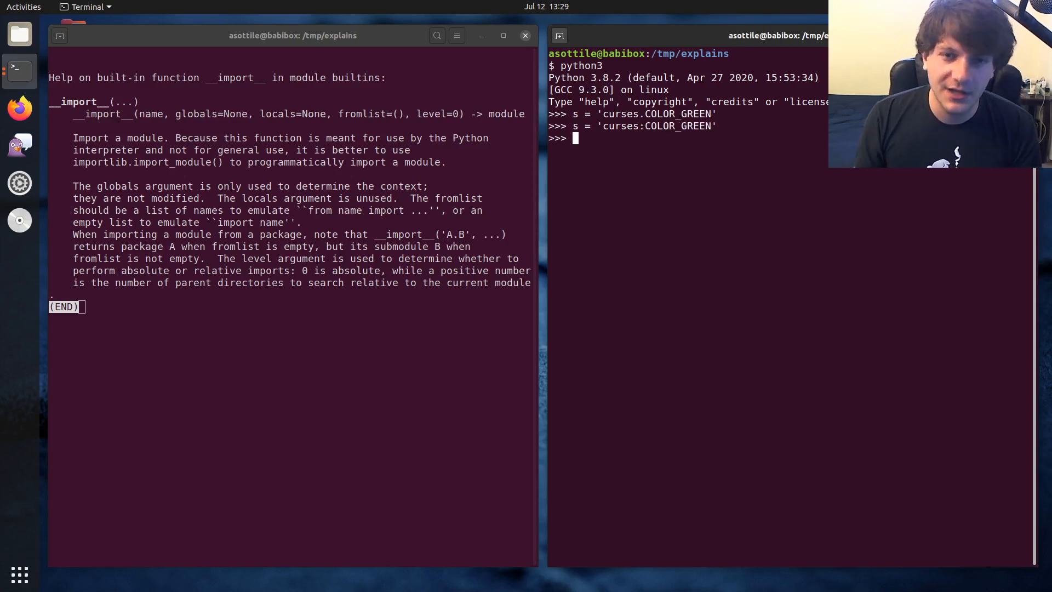
{"action": "double_click", "coordinate": [611, 126]}
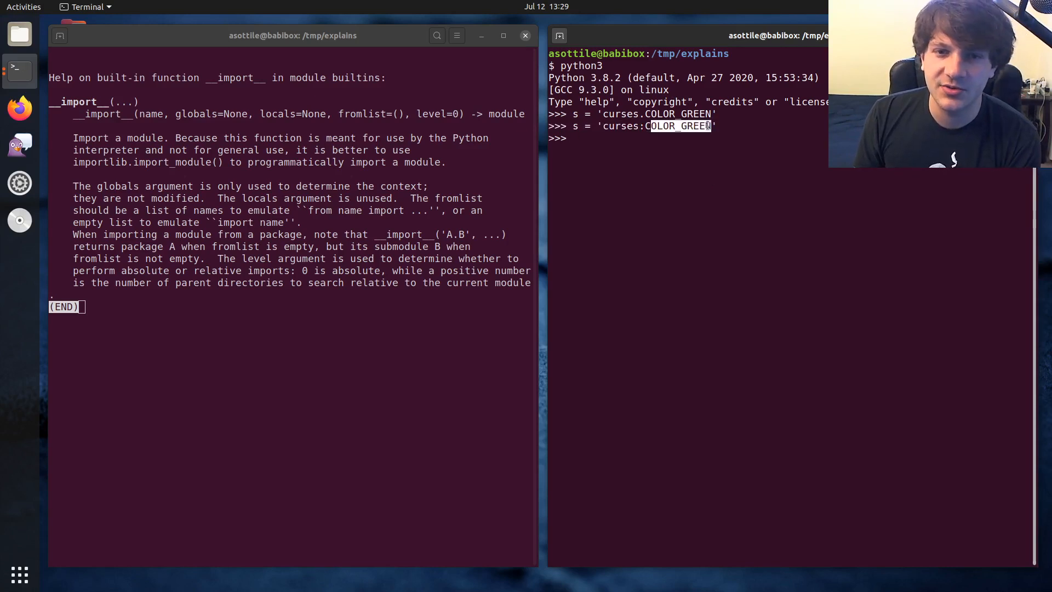
- Define s2 = 'os.path:join' in the Python session
{"action": "type", "text": "s2 = '"}
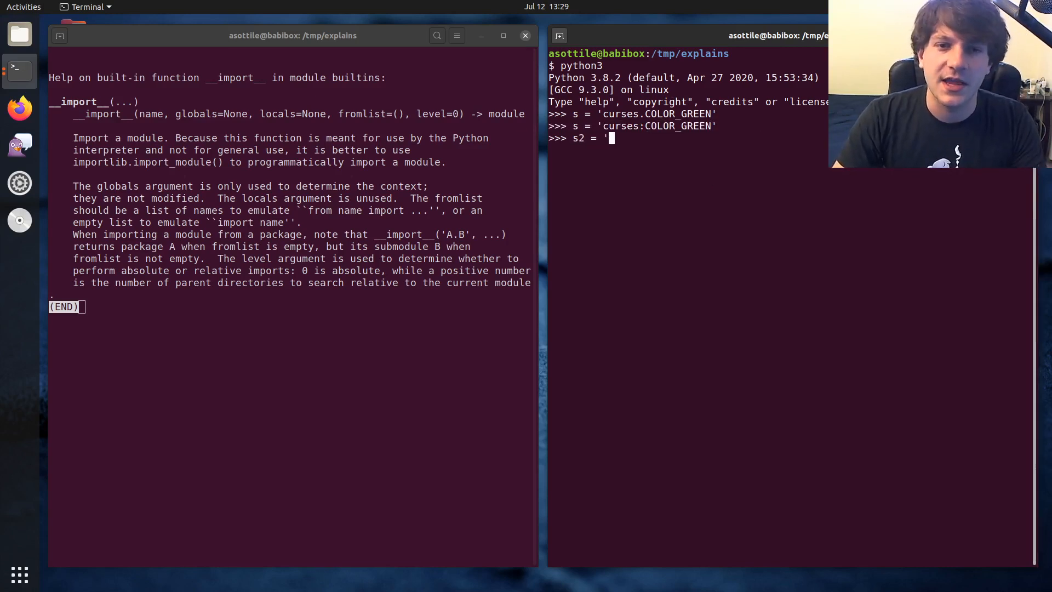
{"action": "type", "text": "os.path:"}
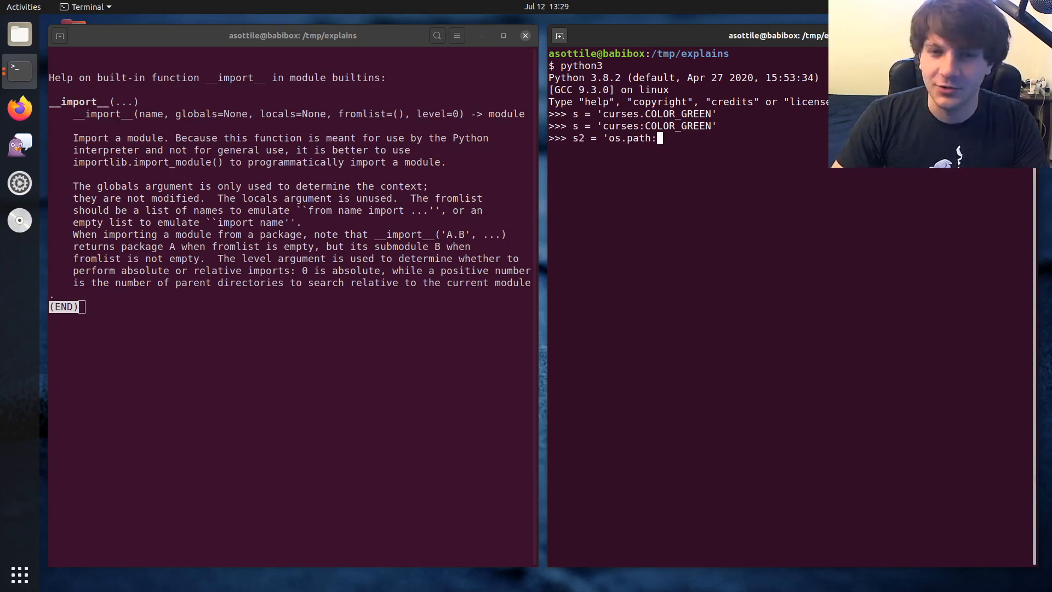
{"action": "type", "text": "join'"}
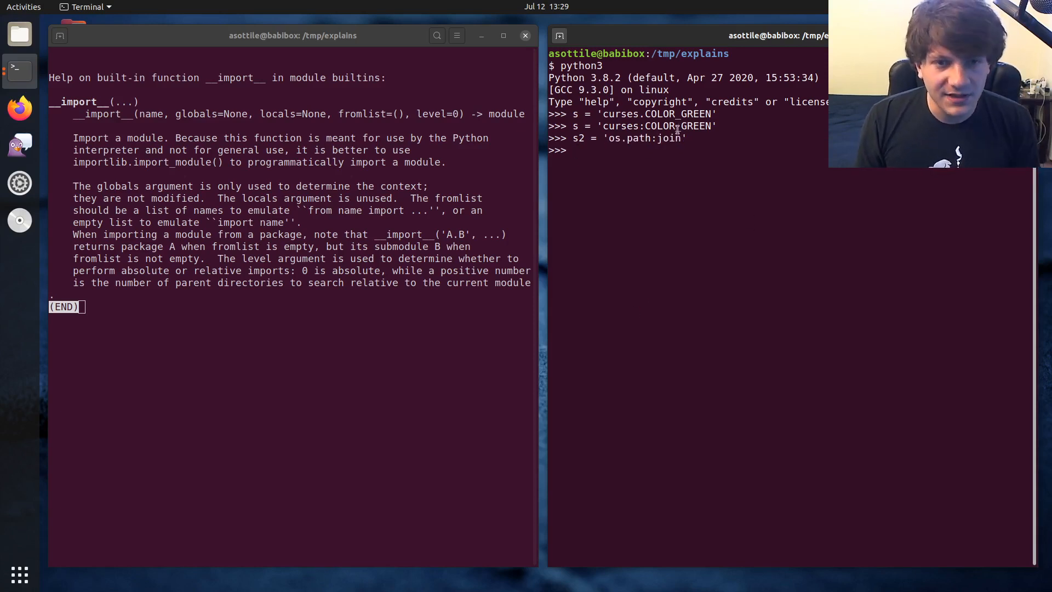
- Partition s on ':' into modpart and attrpart, then display 'curses' and 'COLOR_GREEN'
{"action": "type", "text": "s"}
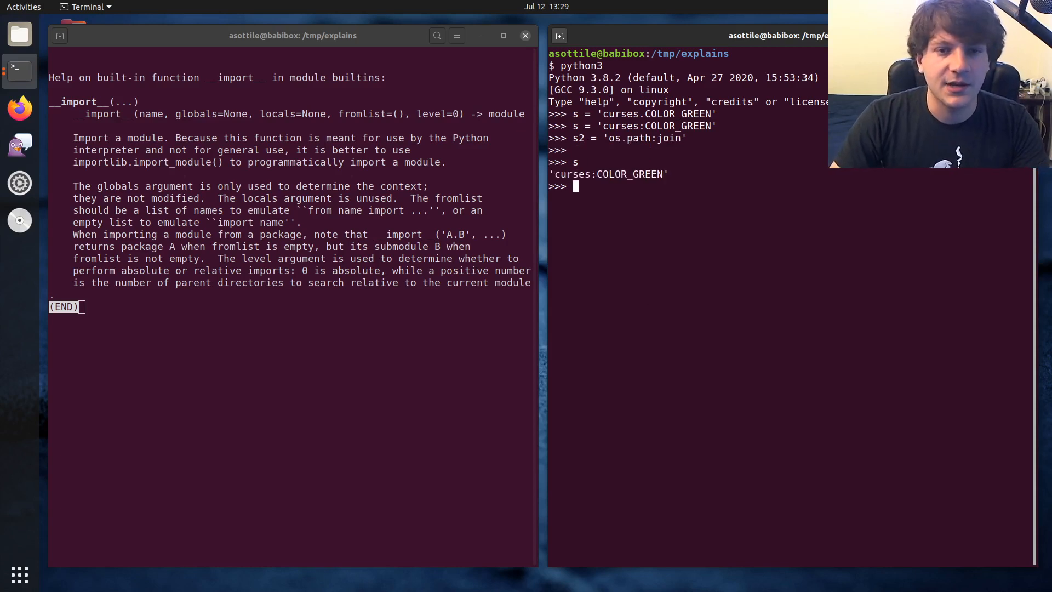
{"action": "type", "text": "mod"}
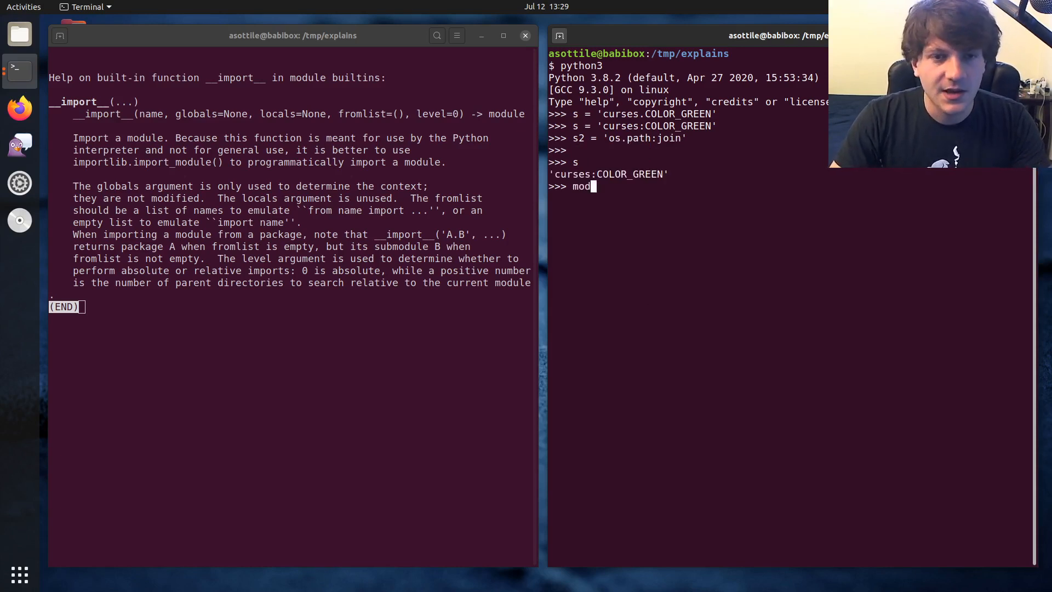
{"action": "type", "text": "part, _, attrpart ="}
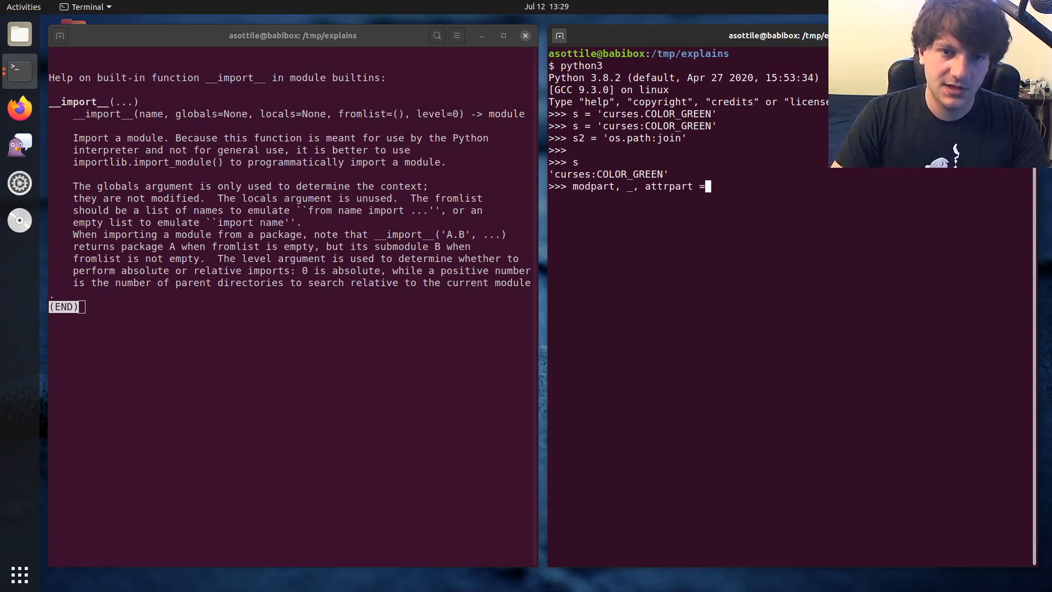
{"action": "type", "text": "s.partition("}
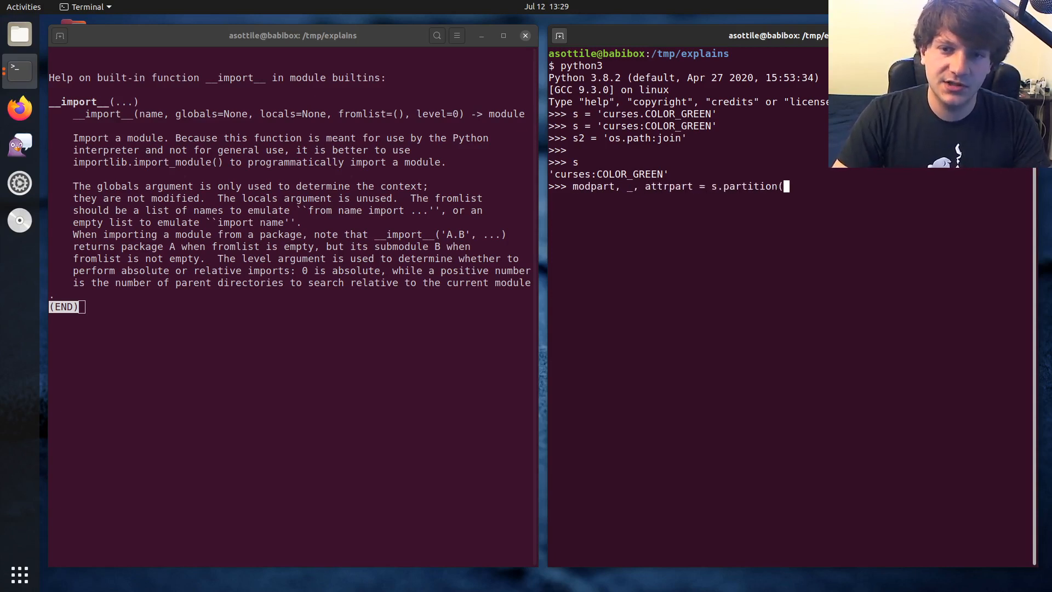
{"action": "type", "text": "':'"}
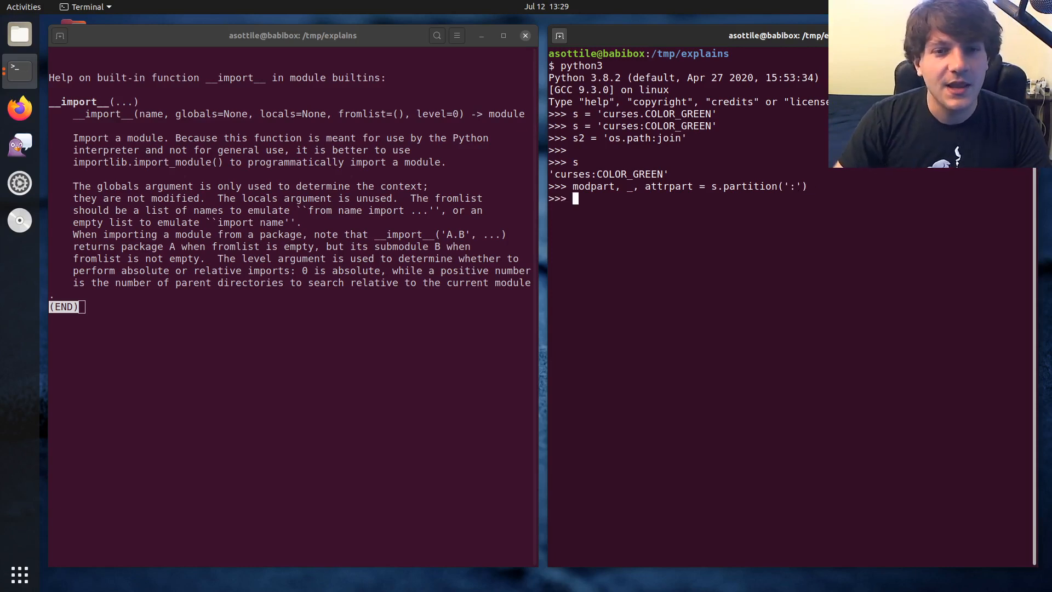
{"action": "type", "text": "mod[p"}
{"action": "type", "text": "attrpart"}
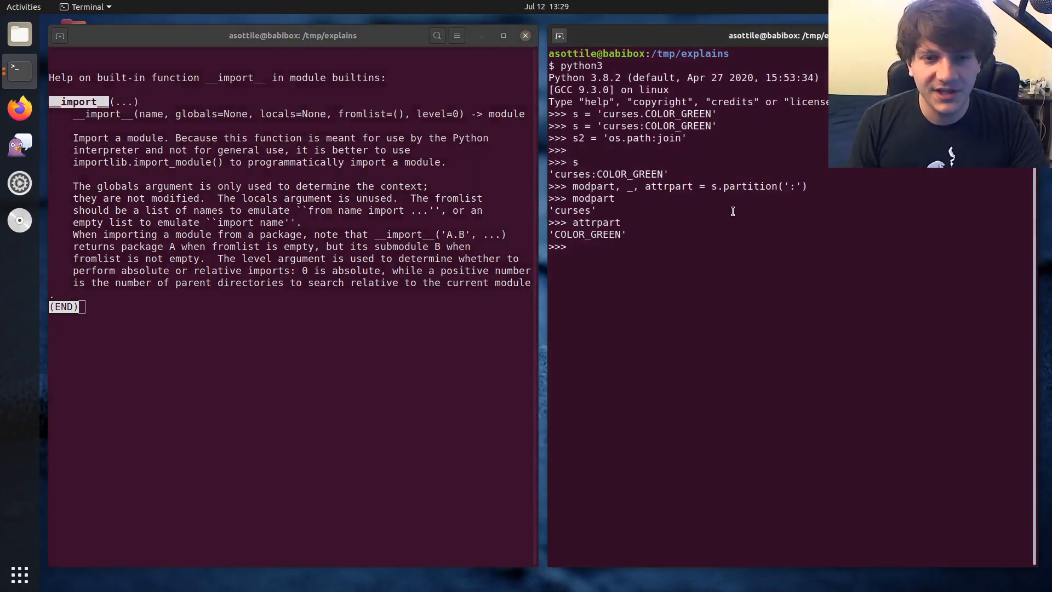
- Import curses, see import $modpart raise SyntaxError, then set mod = __import__(modpart)
{"action": "type", "text": "import curses"}
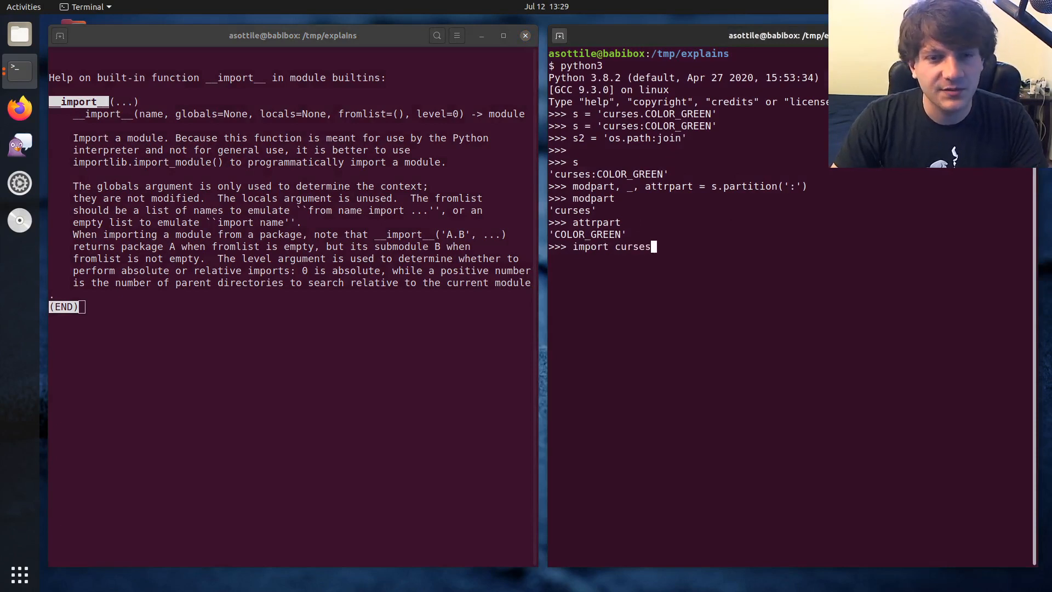
{"action": "type", "text": "o"}
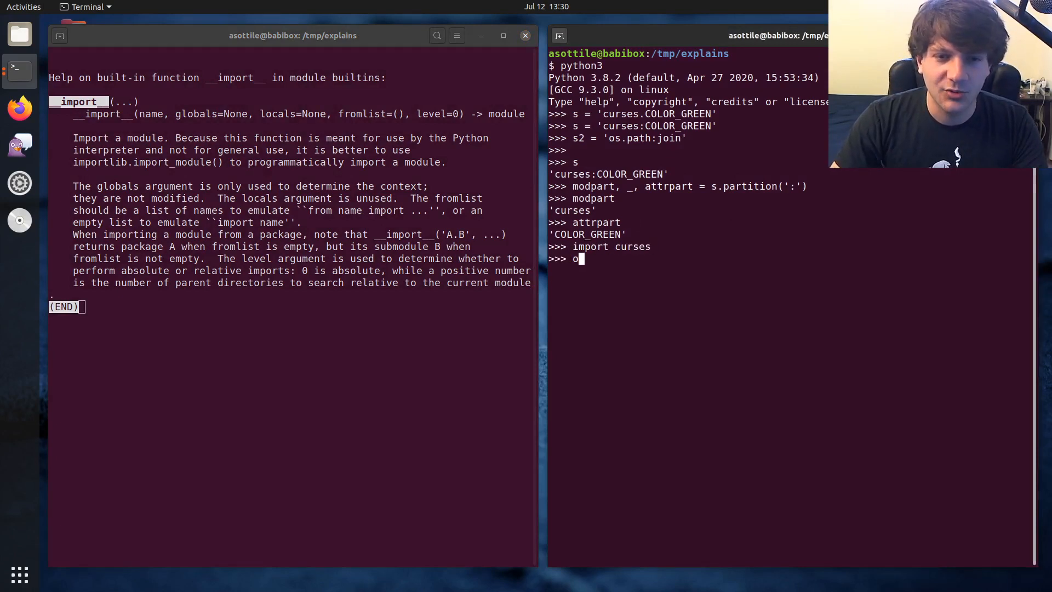
{"action": "type", "text": "import $modpart"}
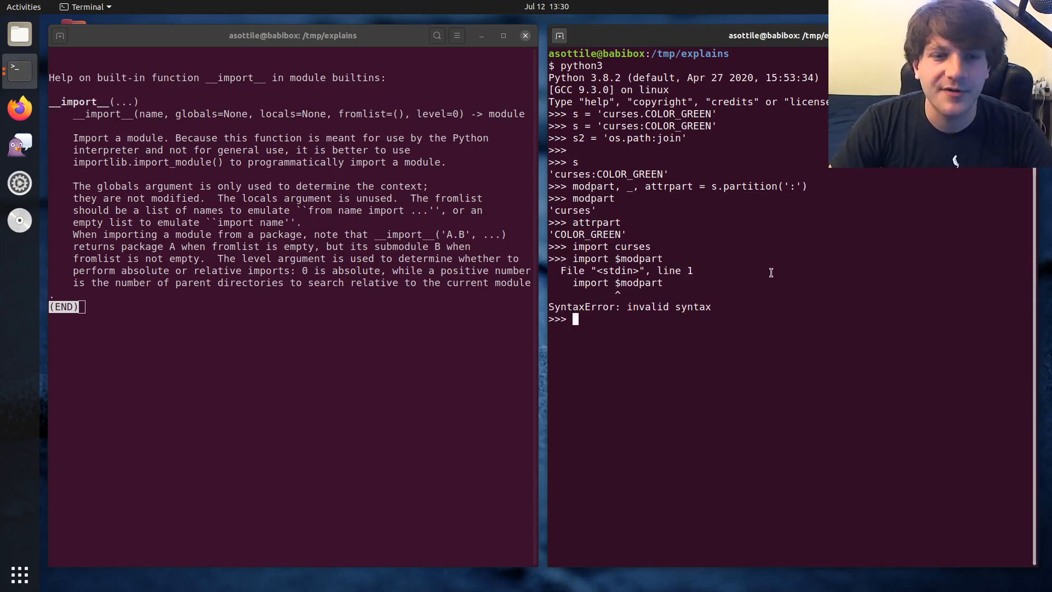
{"action": "type", "text": "__import__(modpart"}
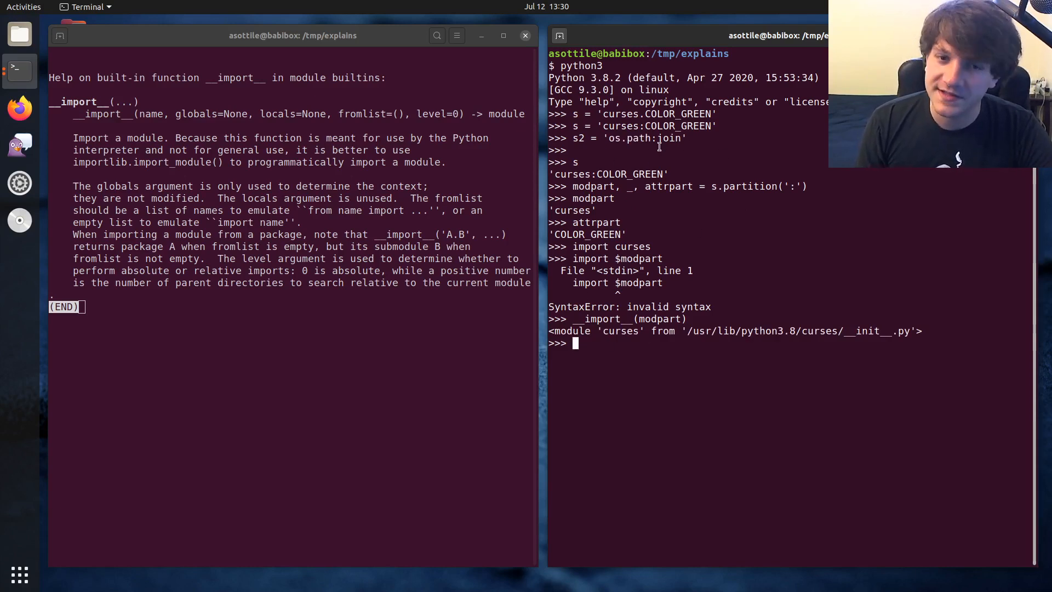
{"action": "mouse_move", "coordinate": [800, 282]}
{"action": "type", "text": "g"}
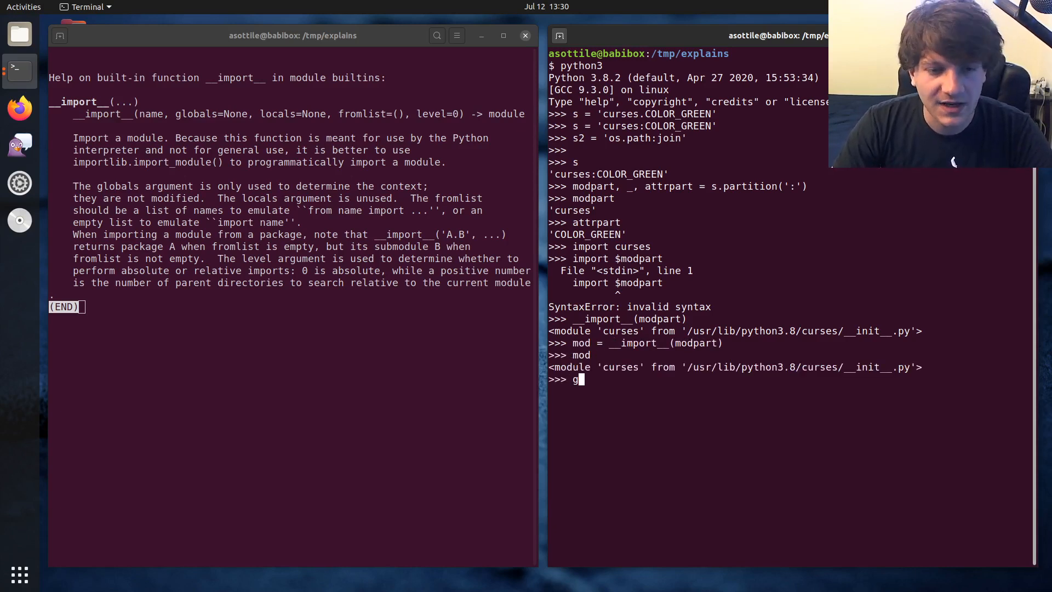
- Evaluate getattr(mod, attrpart) to get 2
{"action": "type", "text": "etattr("}
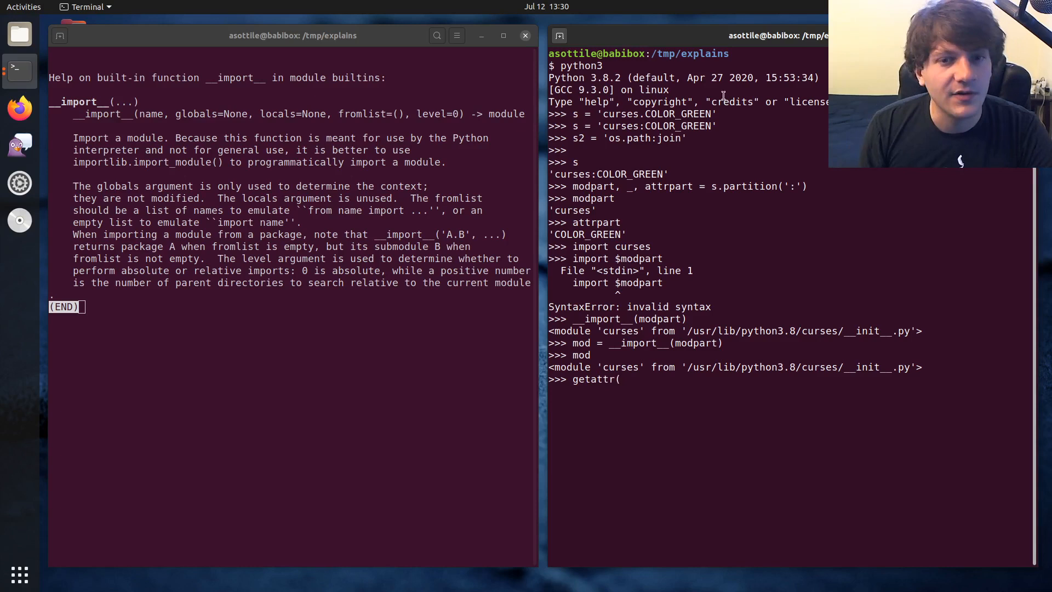
{"action": "double_click", "coordinate": [668, 186]}
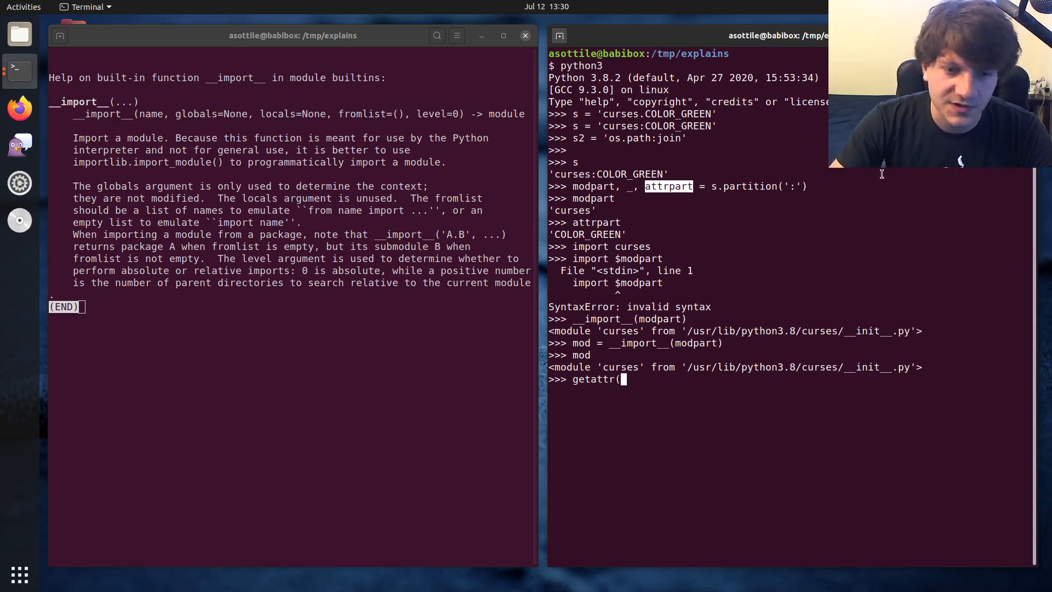
{"action": "type", "text": "mod, attrp"}
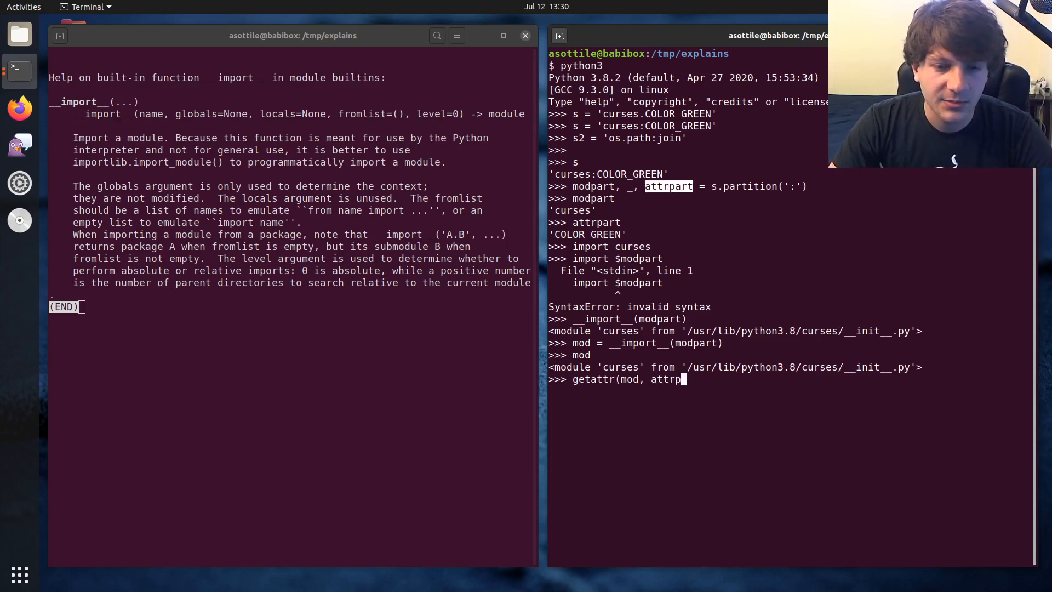
{"action": "key", "text": "Return"}
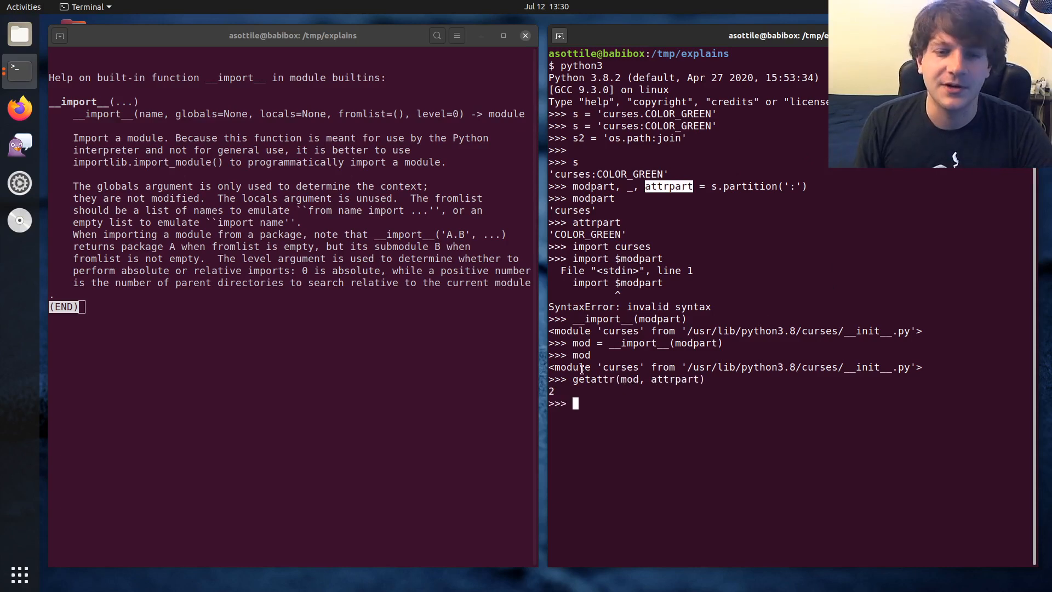
- Import curses and confirm curses.COLOR_GREEN also equals 2
{"action": "type", "text": "cu"}
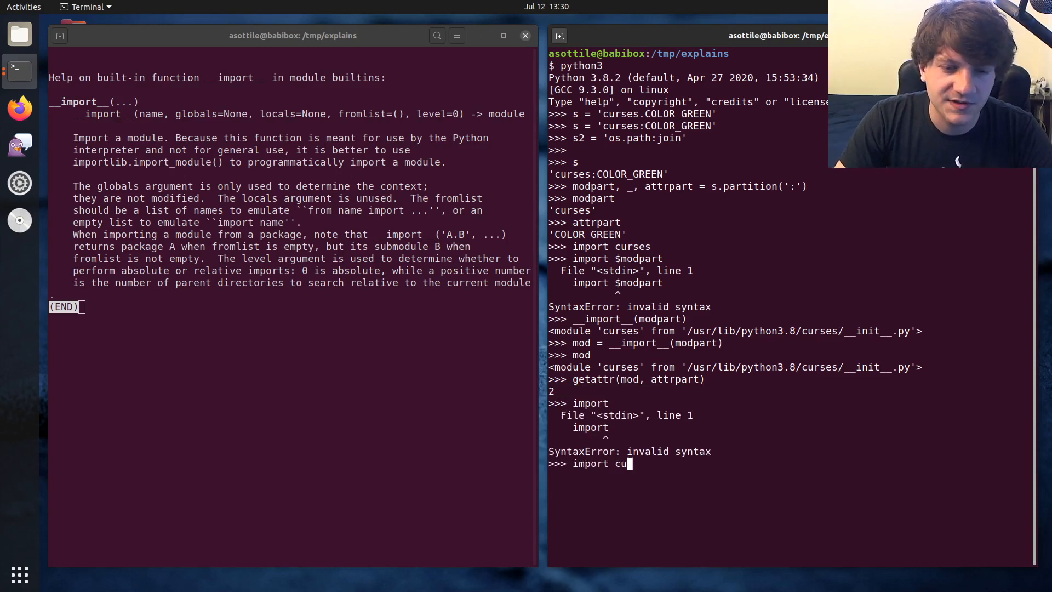
{"action": "type", "text": "curses.COL)"}
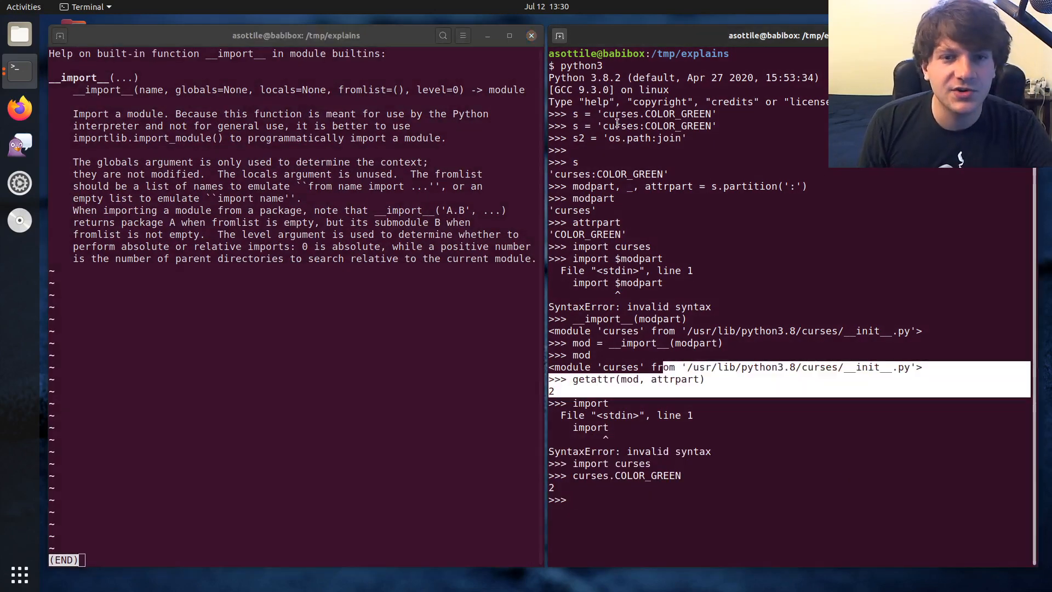
{"action": "double_click", "coordinate": [621, 113]}
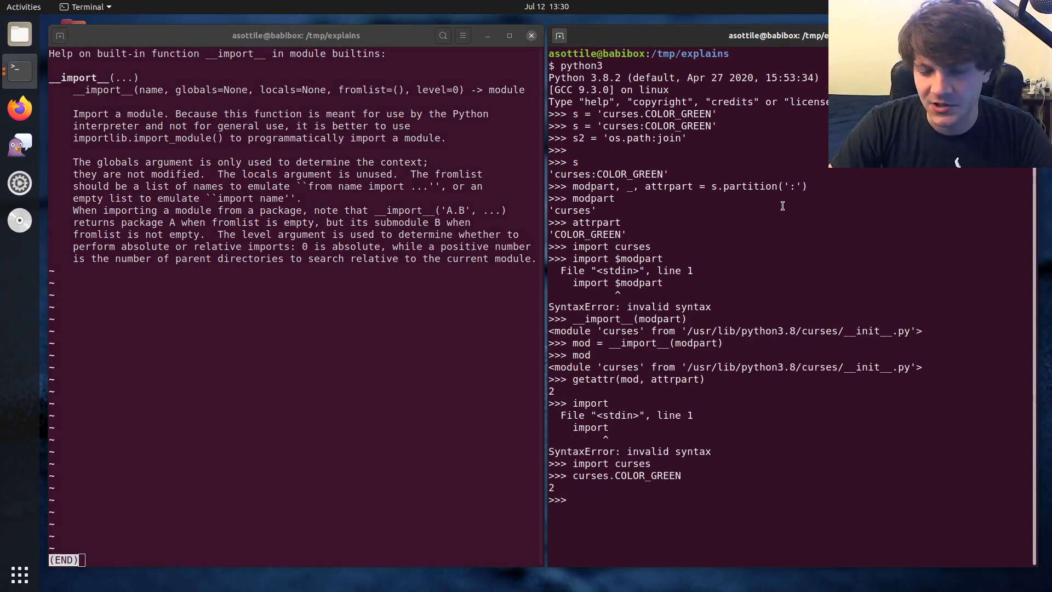
- Partition s2 into modpart2 'os.path' and attrpart2 'join'; __import__(modpart2) returns os
{"action": "type", "text": "__import__"}
{"action": "left_click", "coordinate": [790, 500]}
{"action": "type", "text": "modpart2, _, attrp"}
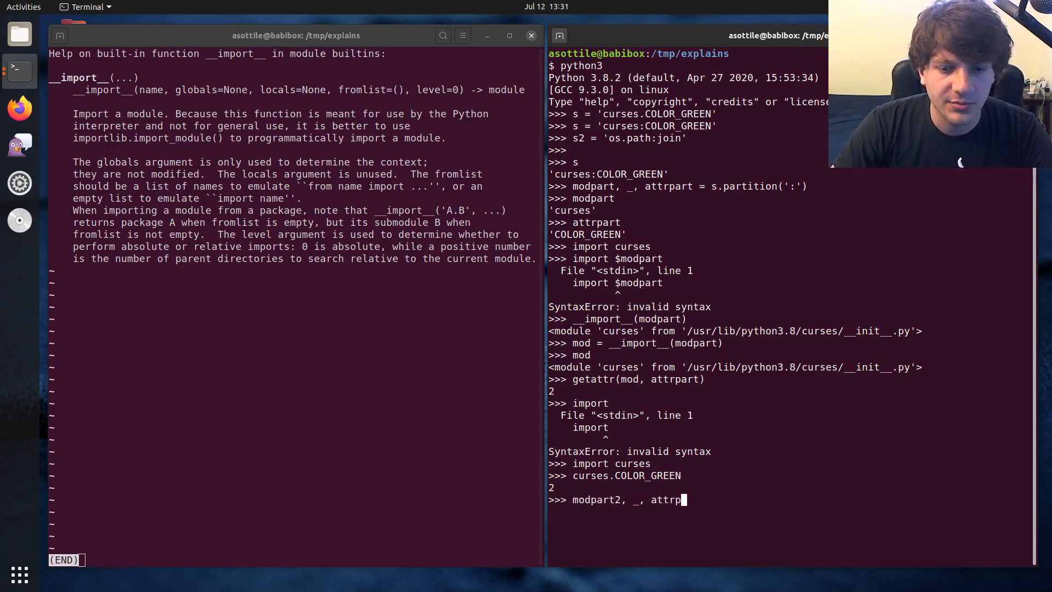
{"action": "type", "text": "art2 ="}
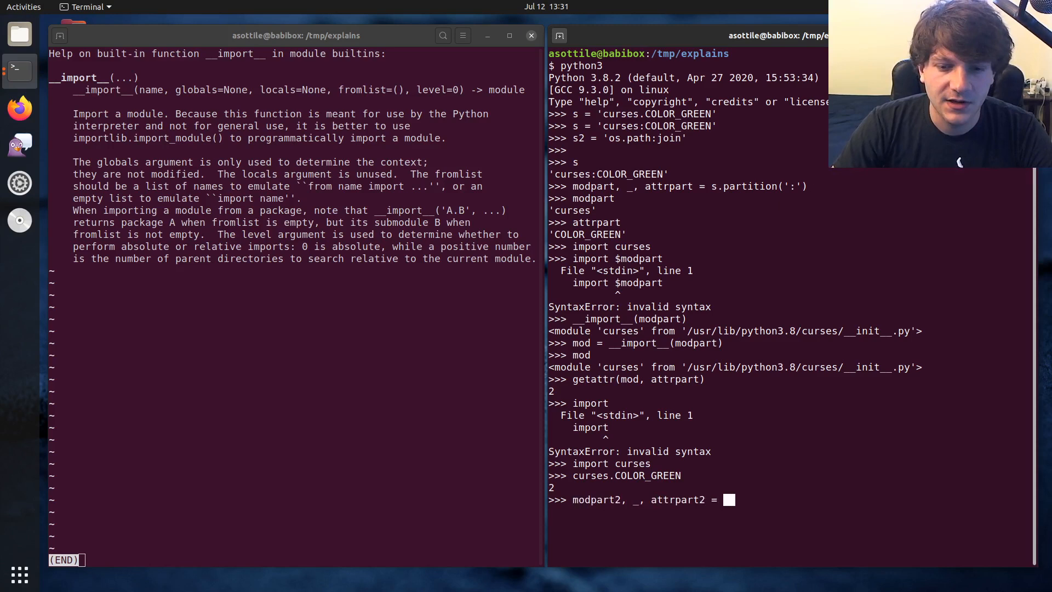
{"action": "type", "text": "s2.partition('"}
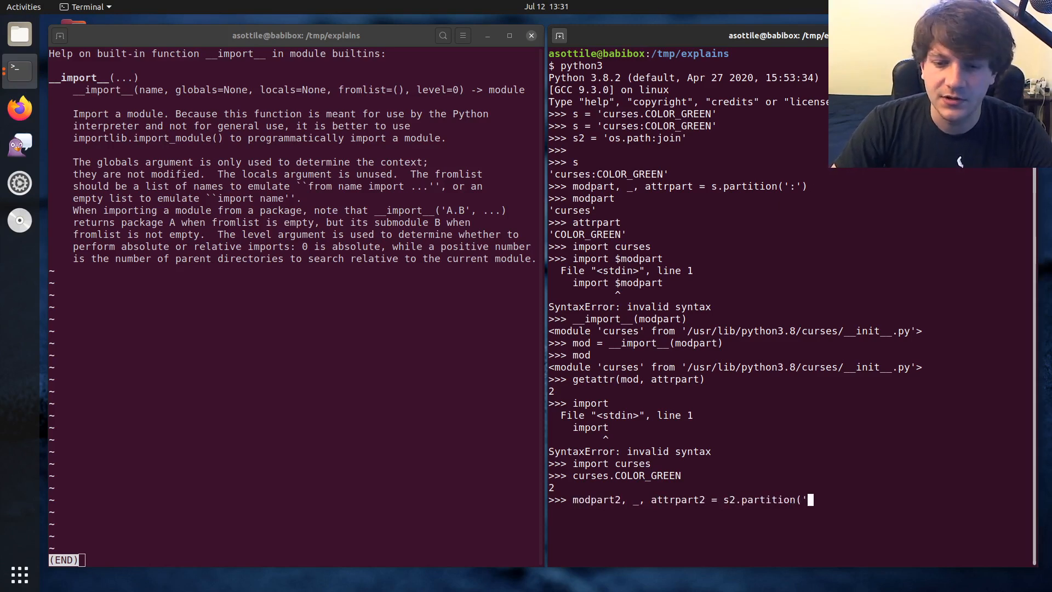
{"action": "type", "text": "modpart2"}
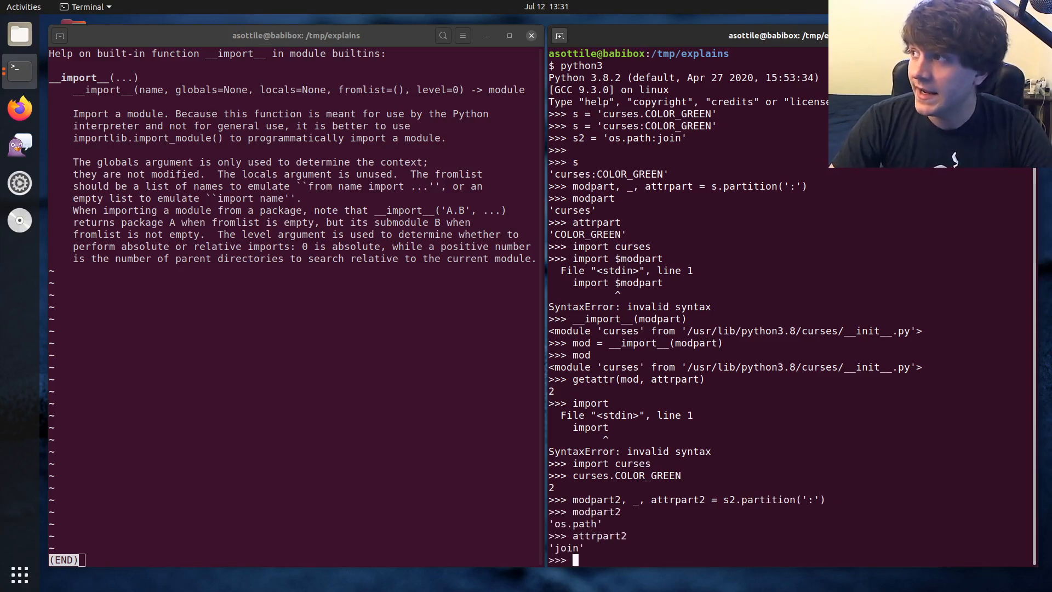
{"action": "type", "text": "__import__(modpart2"}
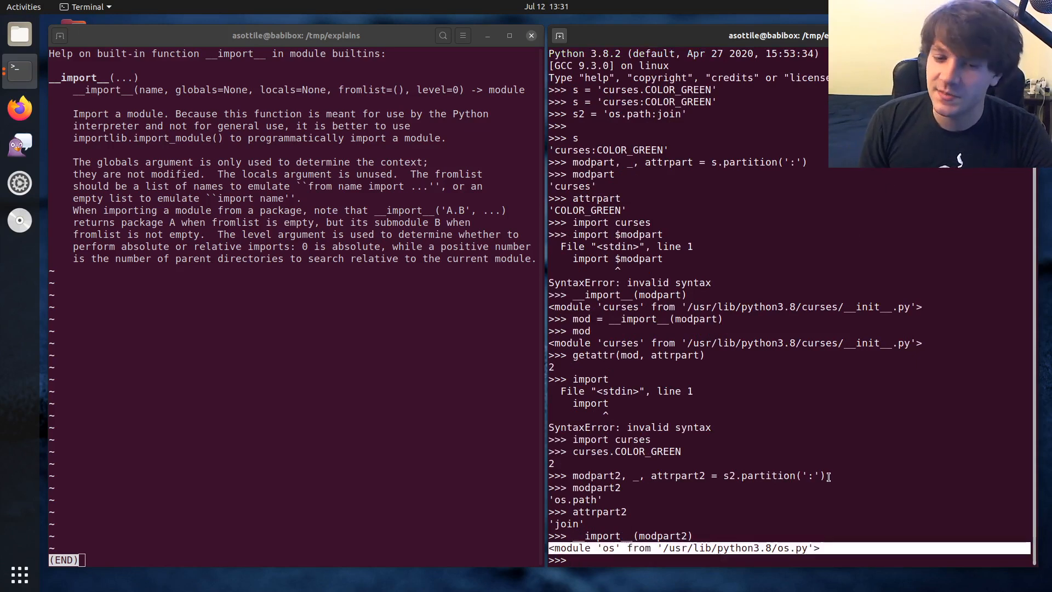
{"action": "type", "text": "__import__(modpart2)."}
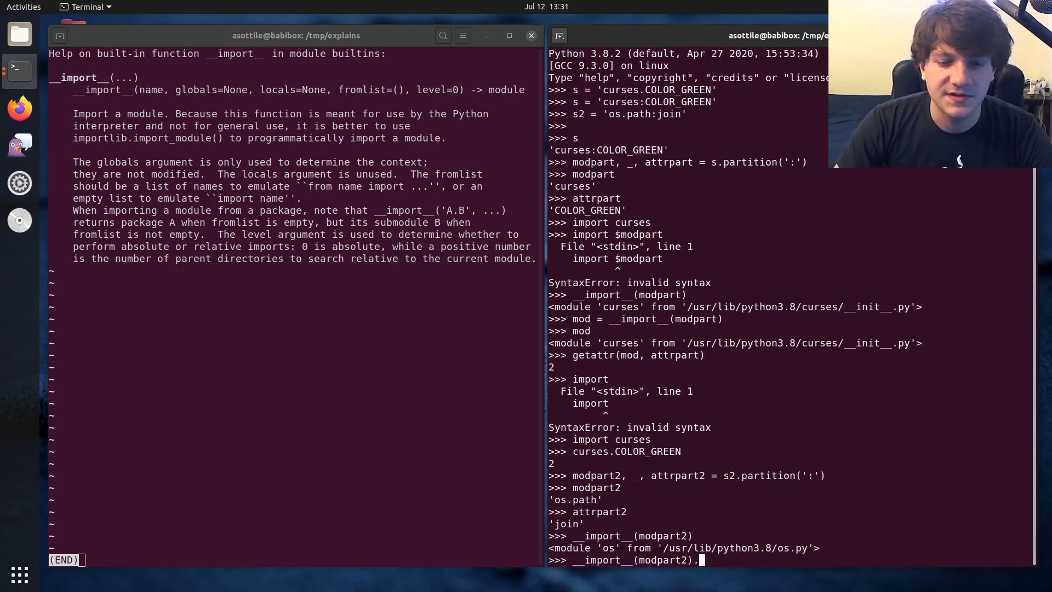
- Show __import__(modpart2).join fails, then get posixpath via __import__(modpart2, fromlist=['_trash'])
{"action": "key", "text": "Return"}
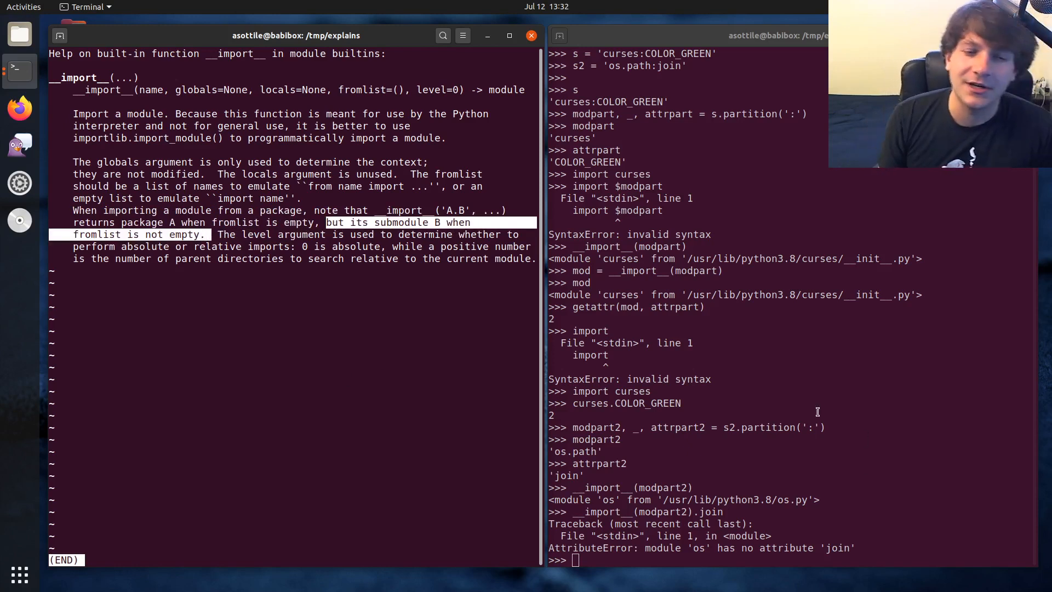
{"action": "mouse_move", "coordinate": [229, 295]}
{"action": "type", "text": "__import__"}
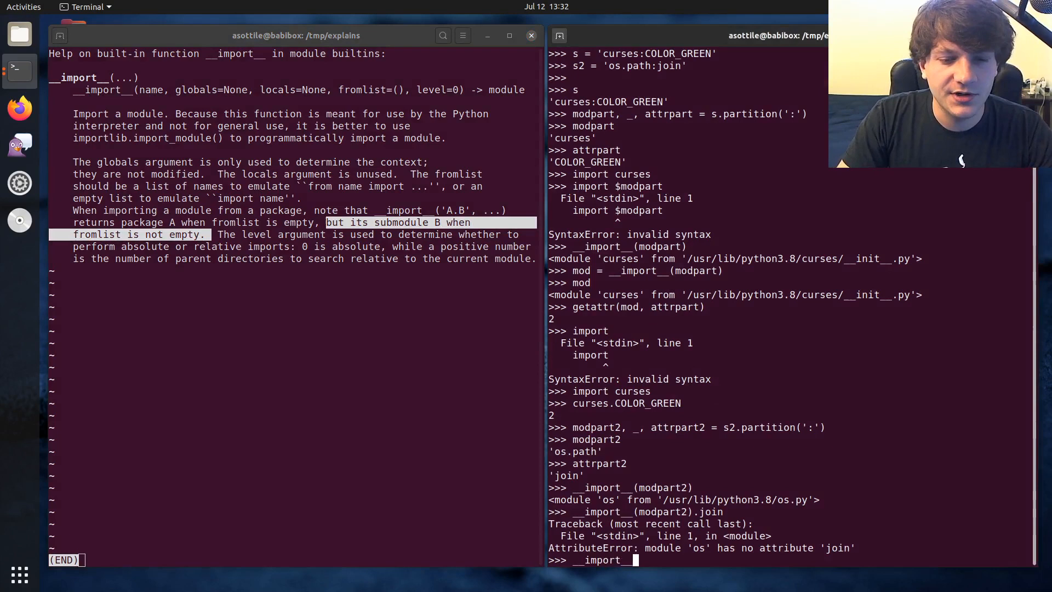
{"action": "type", "text": "modpart2, f"}
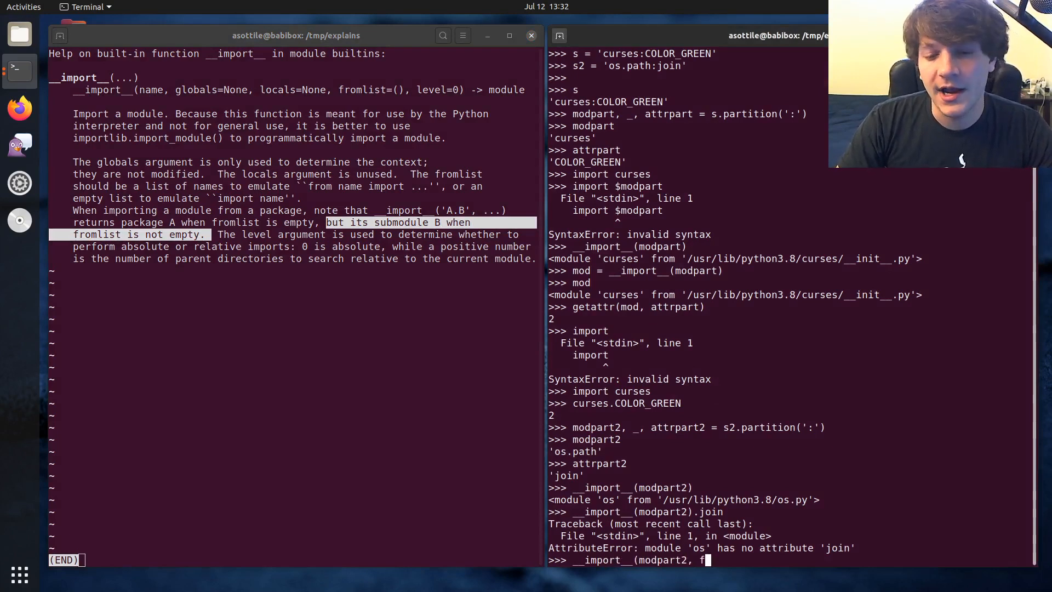
{"action": "type", "text": "romlist["}
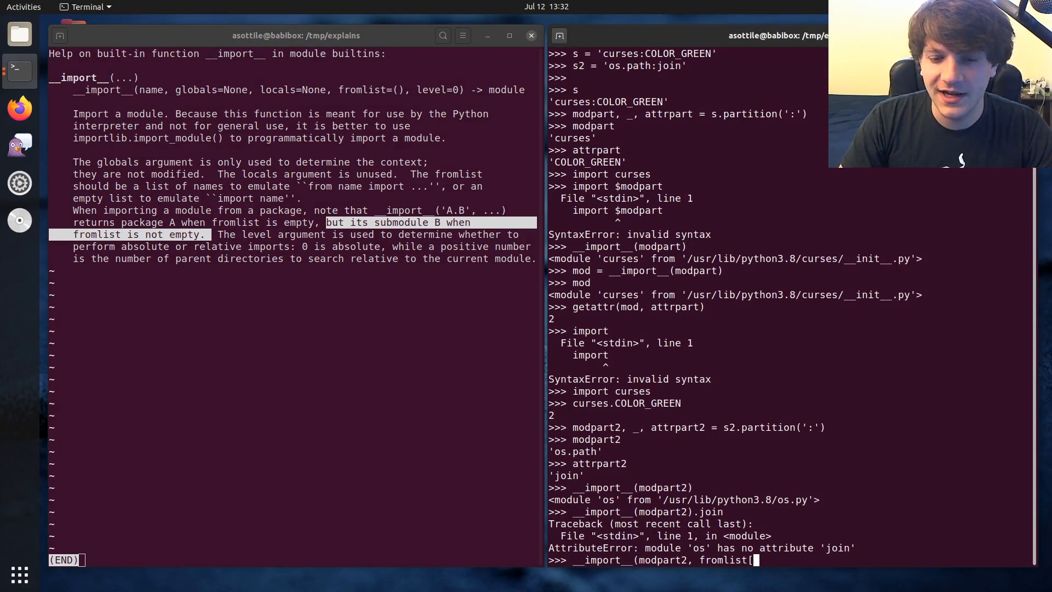
{"action": "type", "text": "='"}
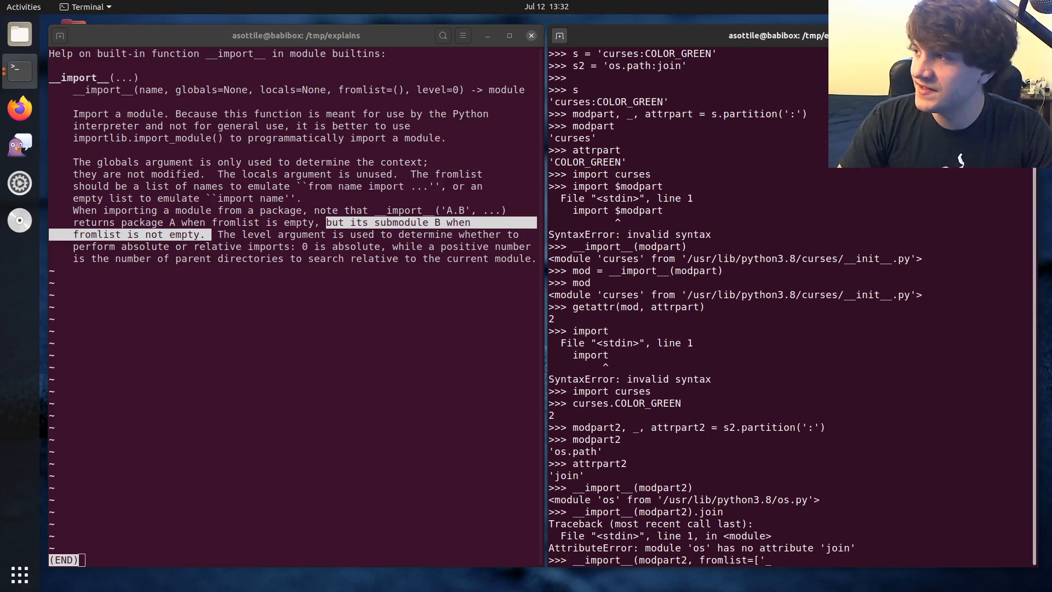
{"action": "type", "text": "_trash'];"}
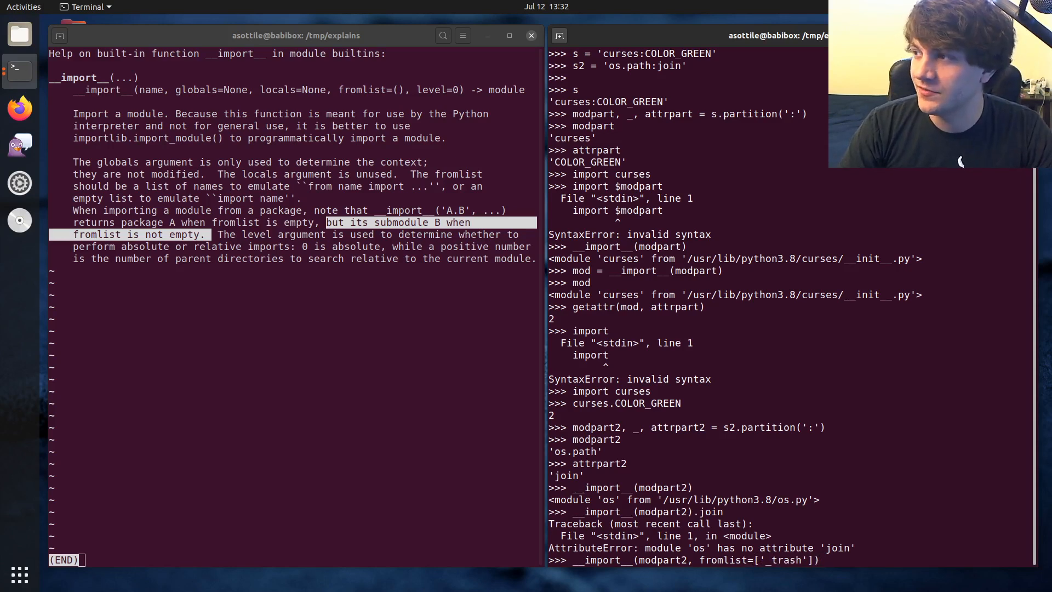
{"action": "key", "text": "Return"}
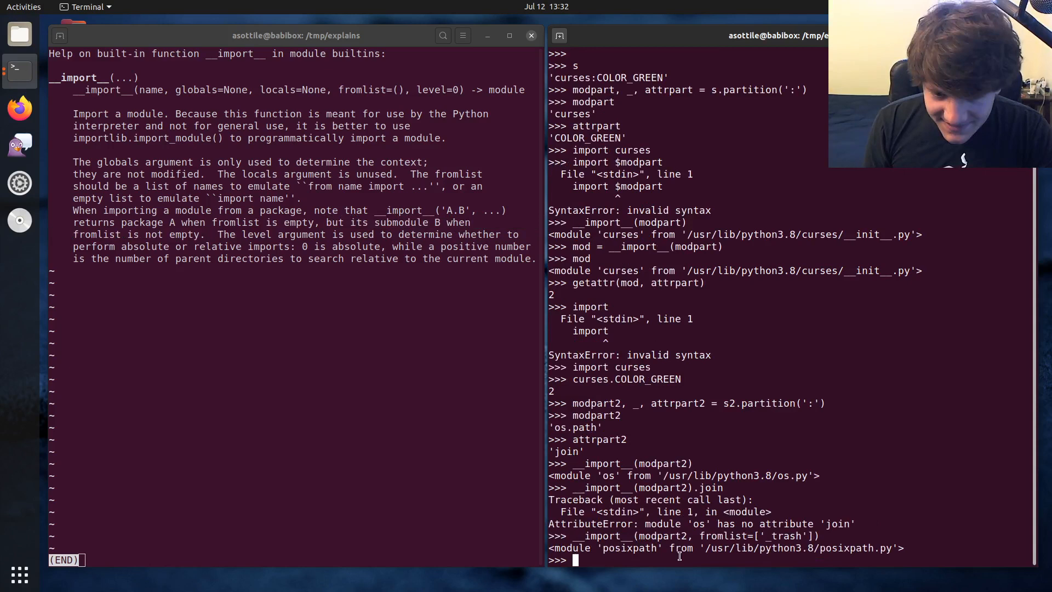
- Compare import os.path with __import__(modpart2) and __import__(modpart2, fromlist=['_trash'])
{"action": "type", "text": "import os.path"}
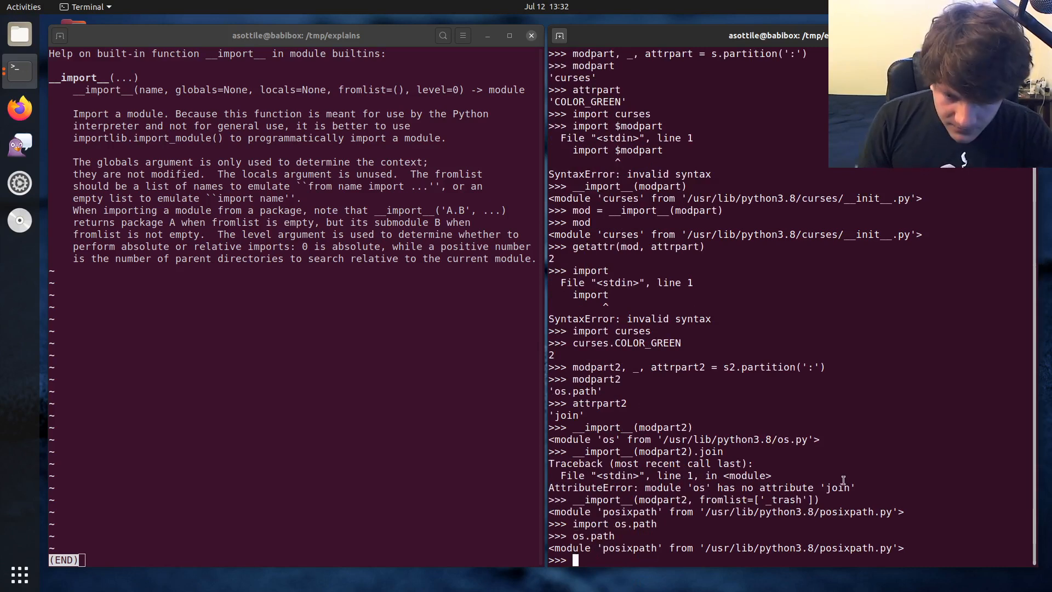
{"action": "scroll", "scroll_direction": "down", "scroll_amount": 3}
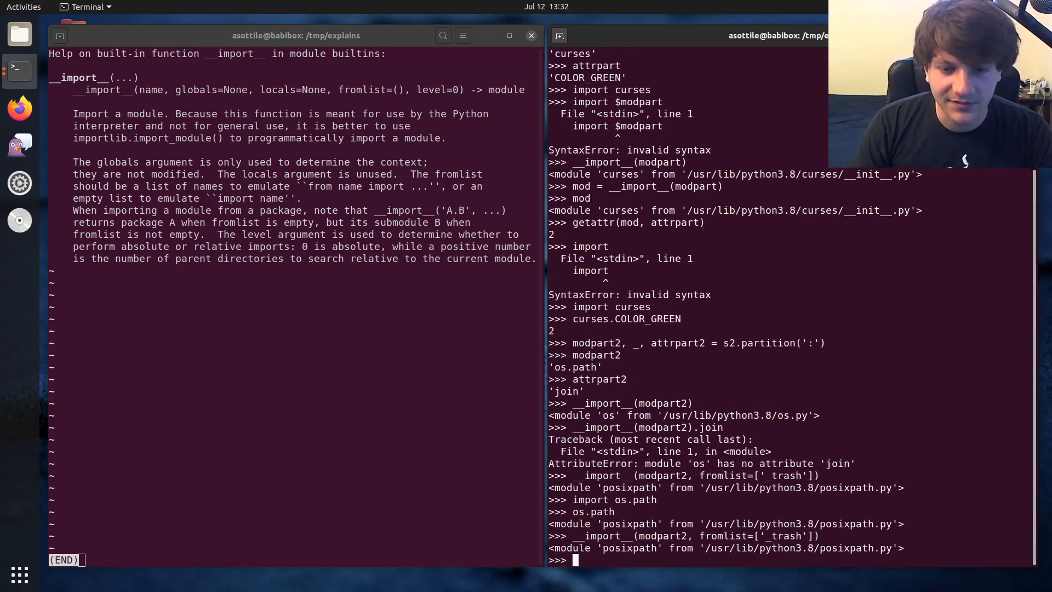
{"action": "type", "text": "__import__(modpart2, fromlist=['_trash'])"}
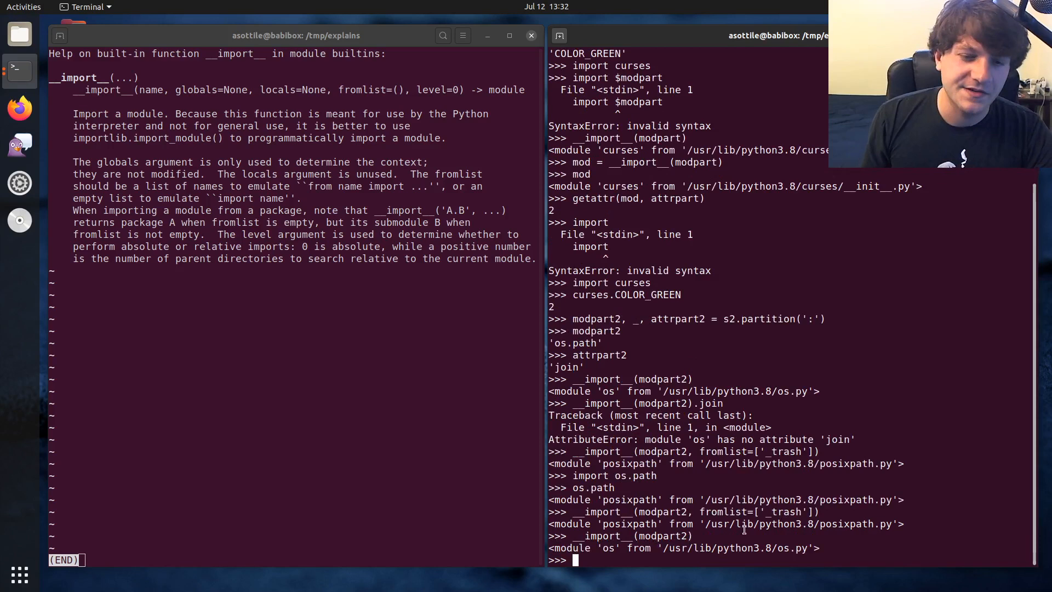
{"action": "double_click", "coordinate": [758, 511]}
{"action": "type", "text": "g"}
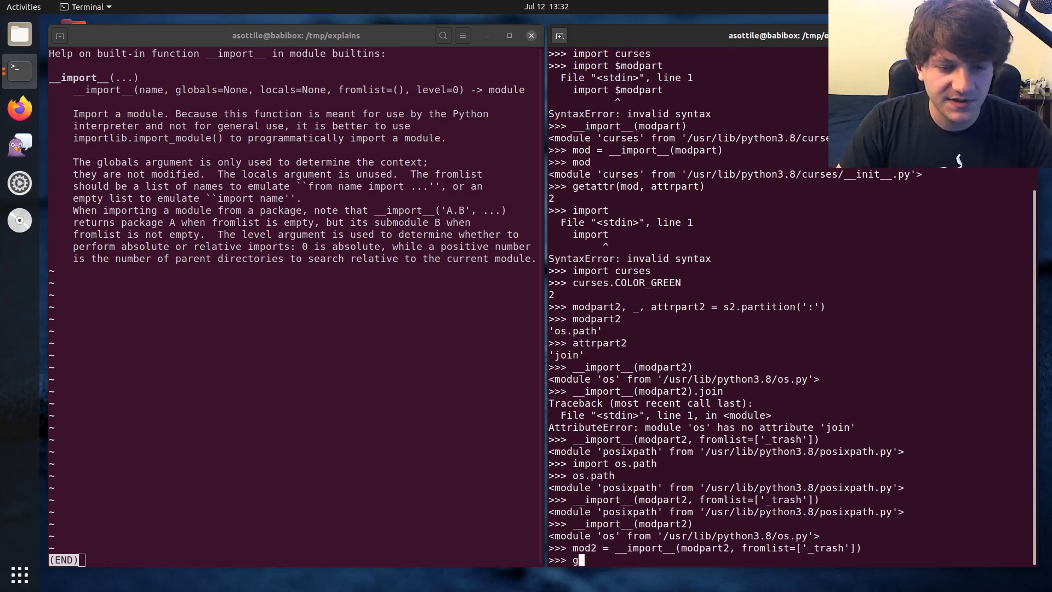
- Set mod2 from the fromlist import and get the join function with getattr(mod2, attrpart2)
{"action": "type", "text": "etattr(mod"}
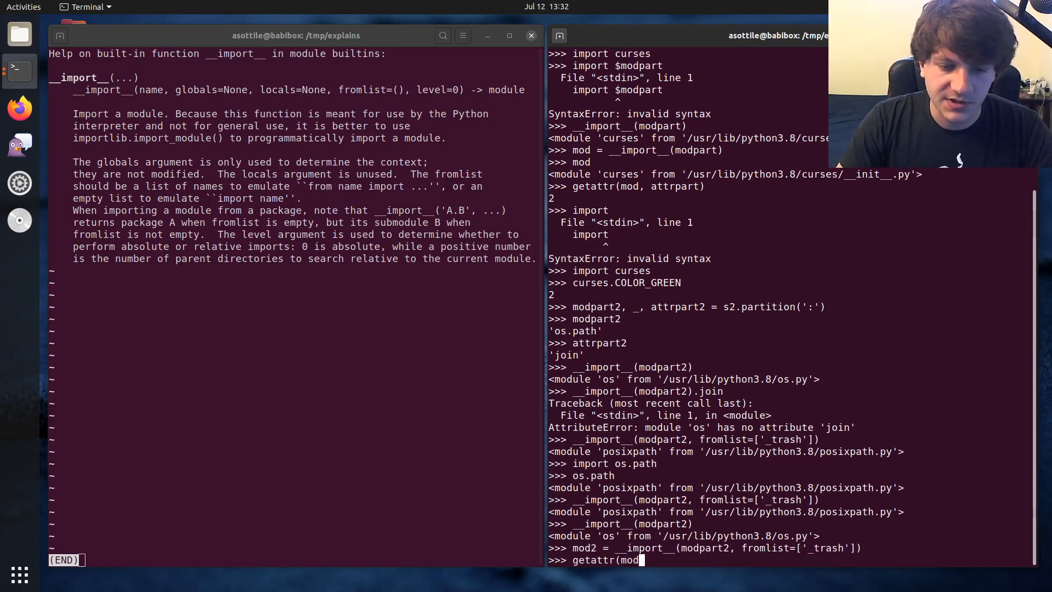
{"action": "type", "text": ", attr"}
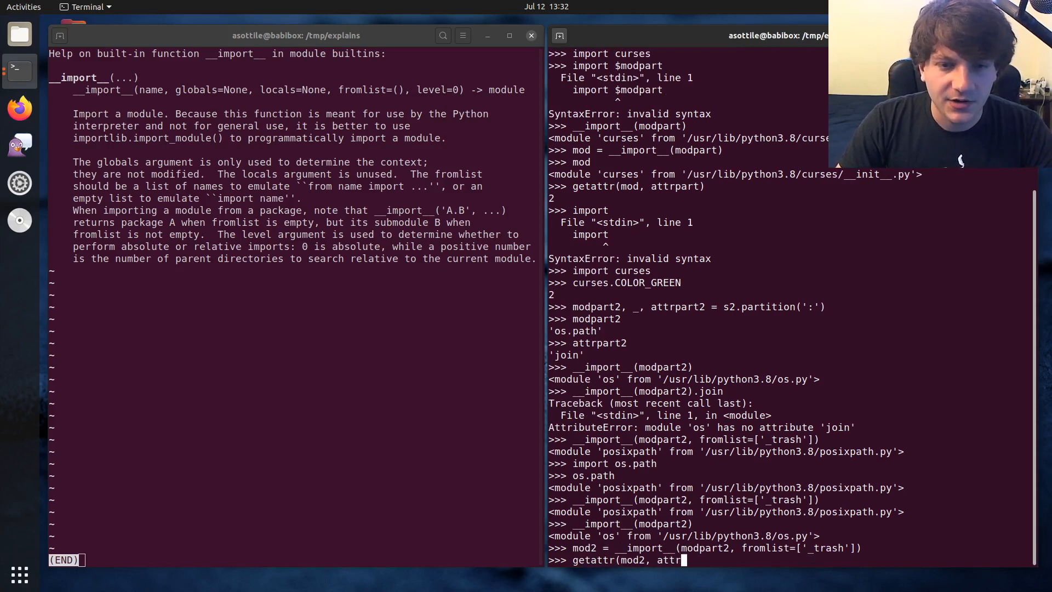
{"action": "key", "text": "Return"}
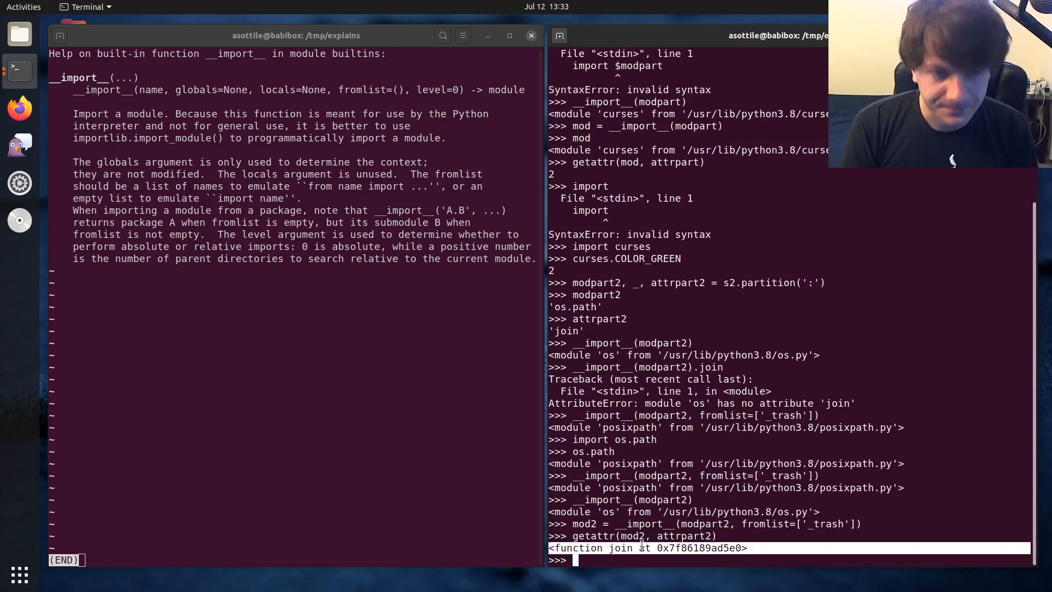
{"action": "double_click", "coordinate": [368, 89]}
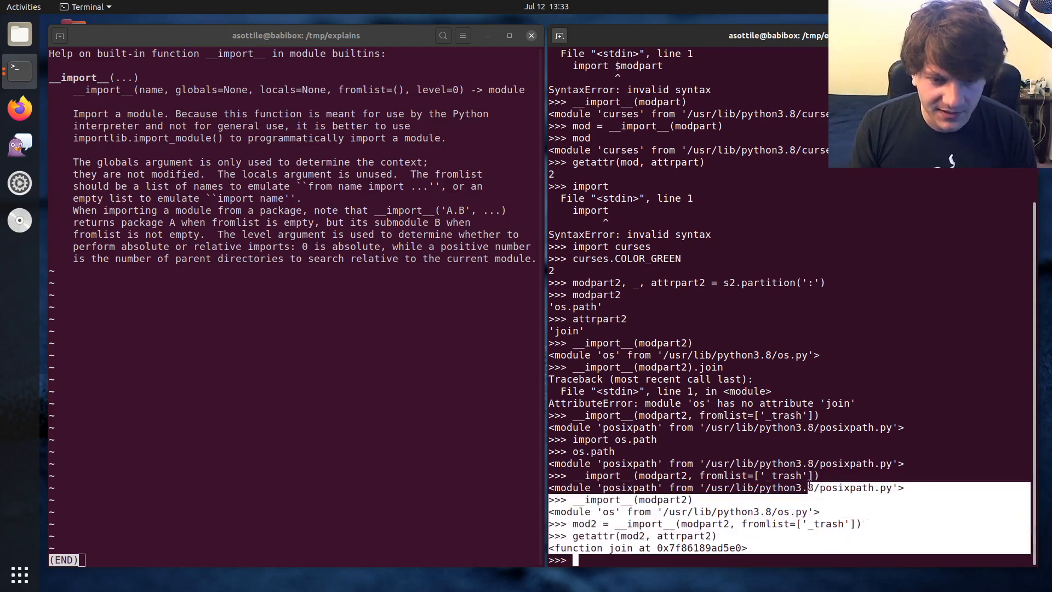
- Show sys.modules[modpart2] is posixpath while __import__(modpart2) still returns os
{"action": "type", "text": "getattr(mod2, attrpart2)"}
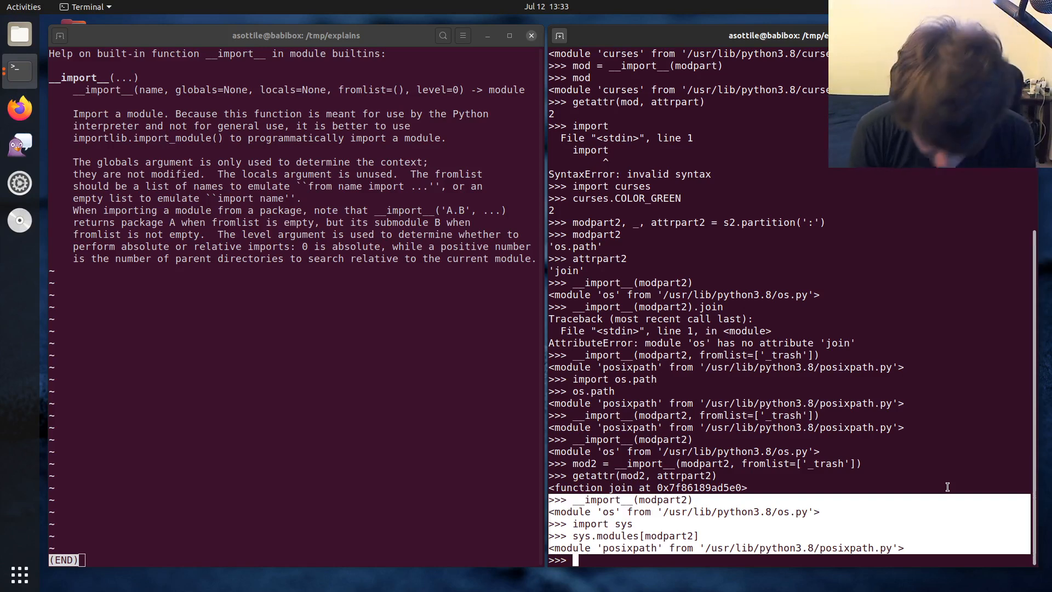
{"action": "mouse_move", "coordinate": [910, 511]}
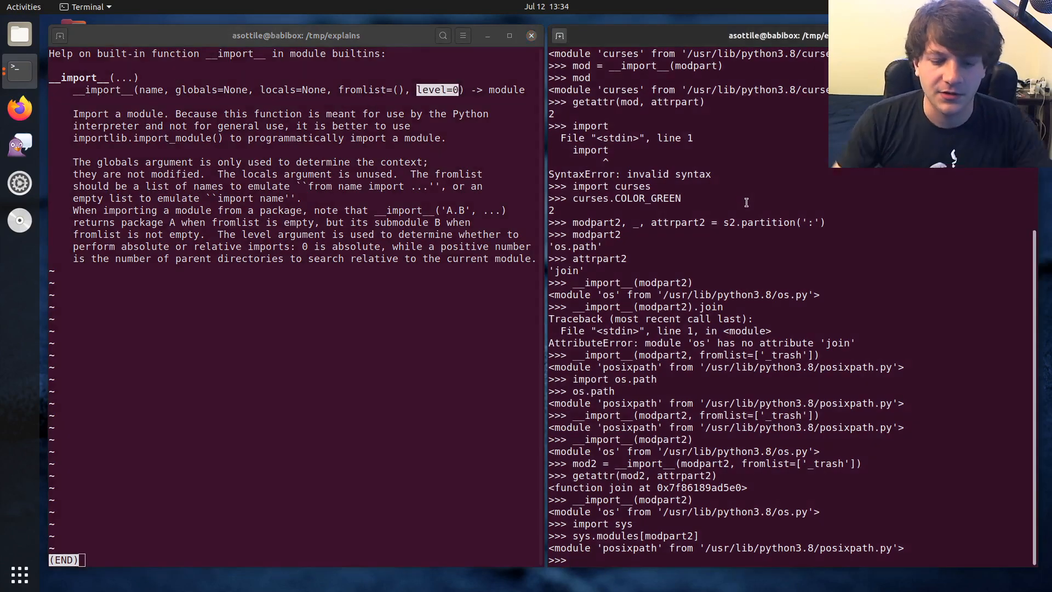
- Leave 'from .foo import bar' unexecuted at the Python prompt and quit the pydoc pager
{"action": "type", "text": "from .foo import"}
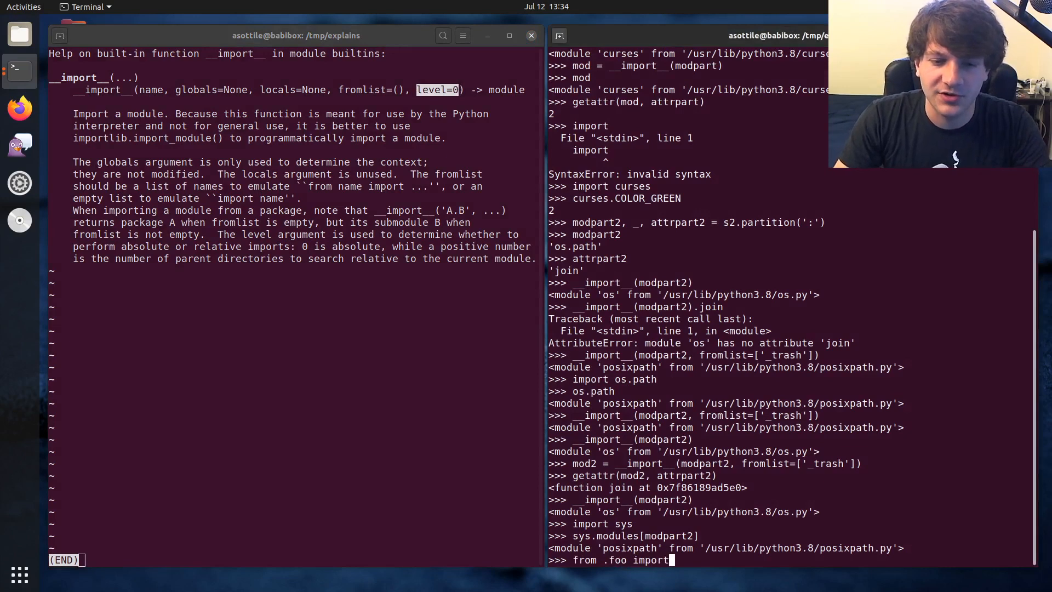
{"action": "type", "text": "bar"}
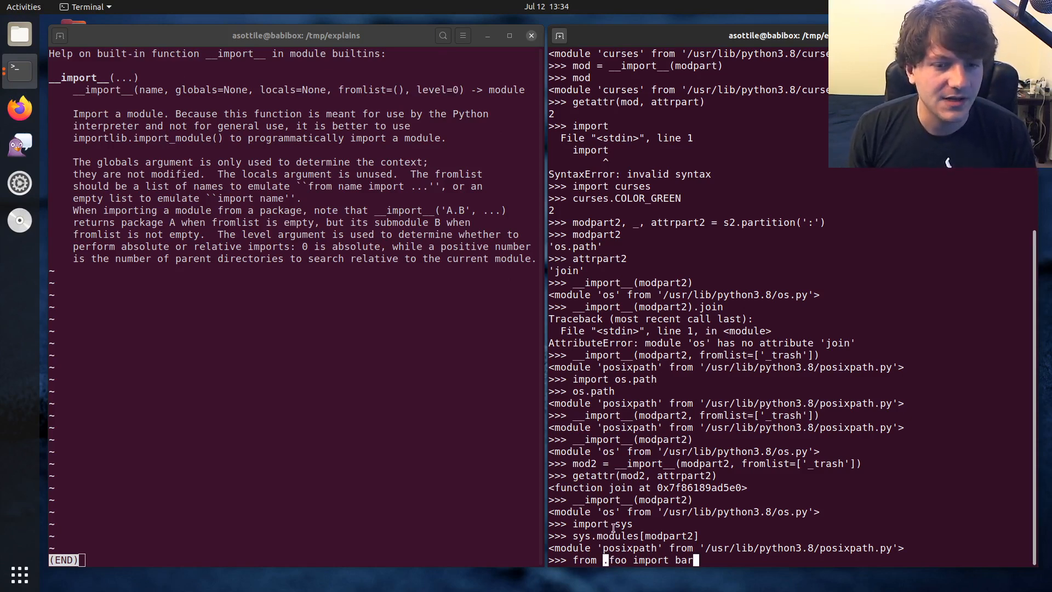
{"action": "left_click_drag", "start_coordinate": [176, 89], "coordinate": [329, 89]}
{"action": "type", "text": "python2"}
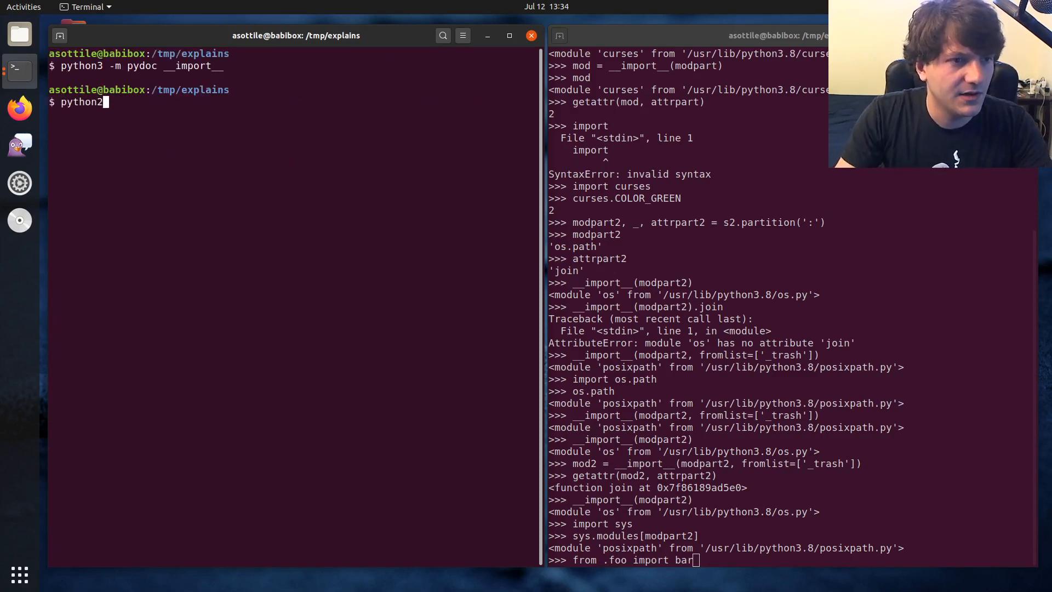
- Run python2 -m pydoc __import__ to show its Python 2 help with level default -1
{"action": "type", "text": "-m pydoc __impor"}
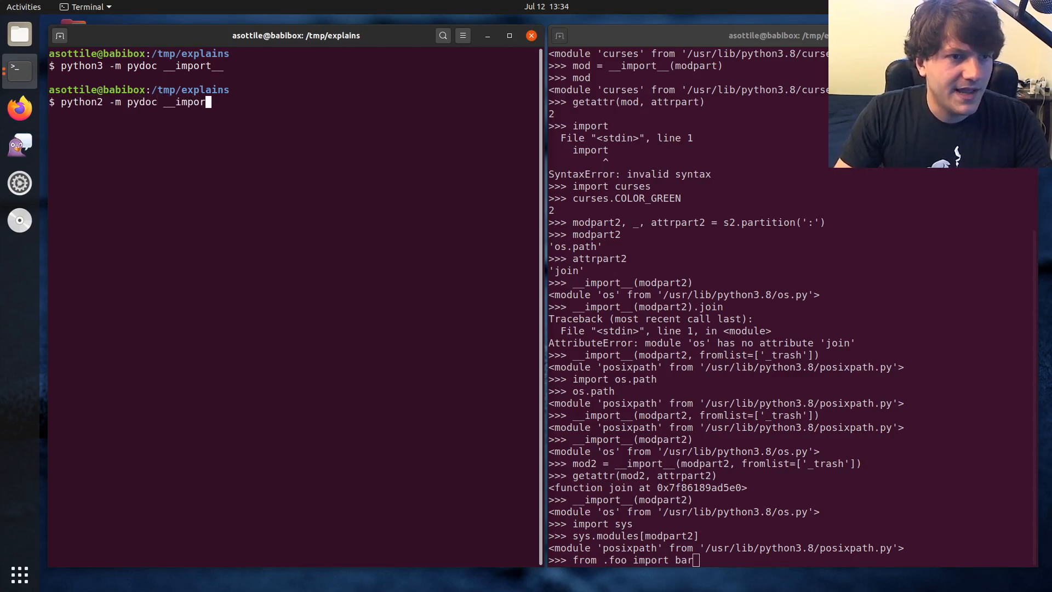
{"action": "key", "text": "Return"}
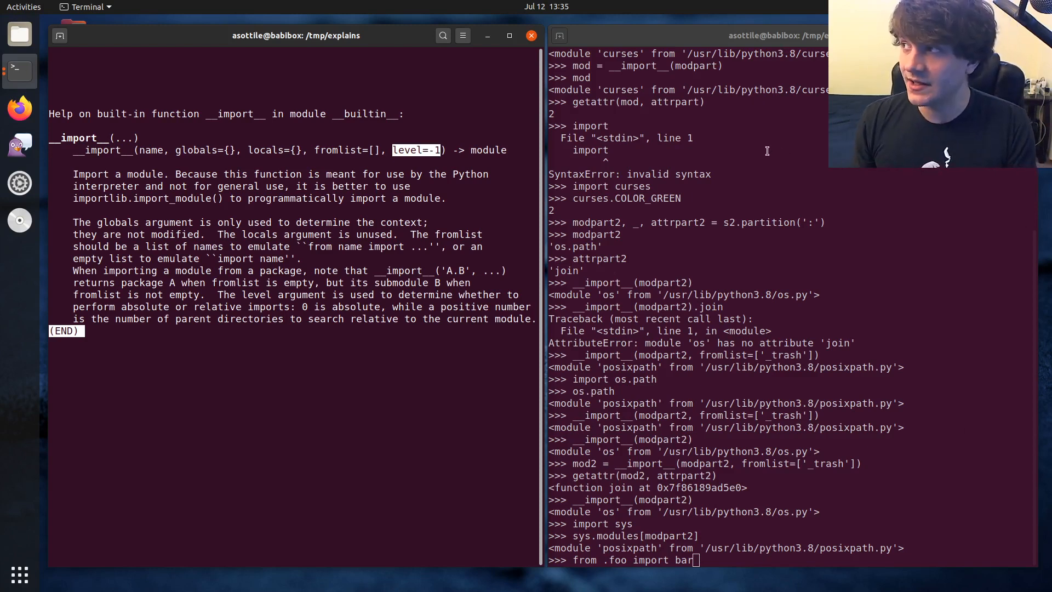
{"action": "mouse_move", "coordinate": [738, 141]}
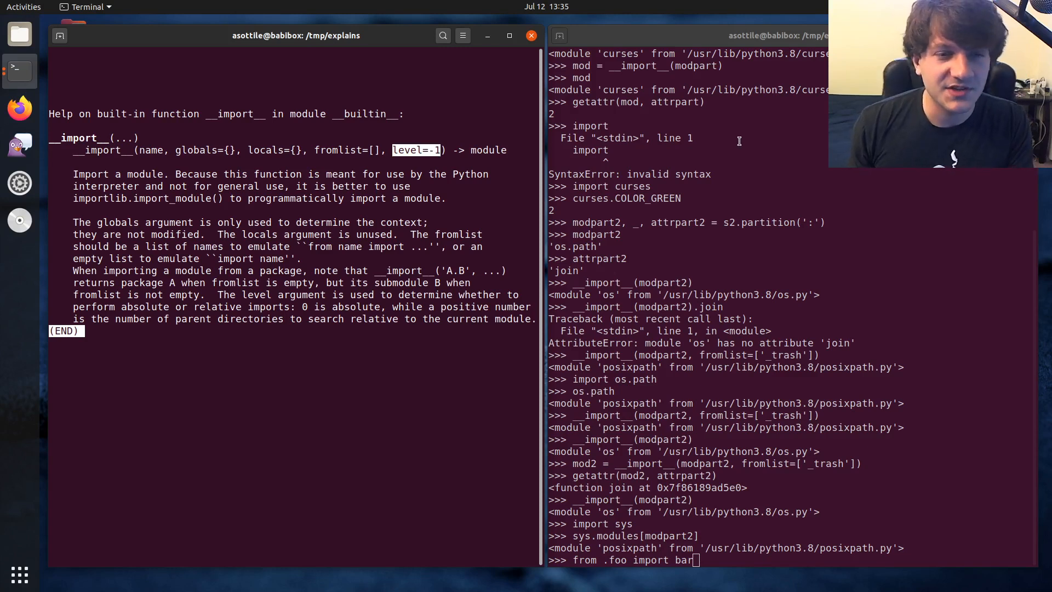